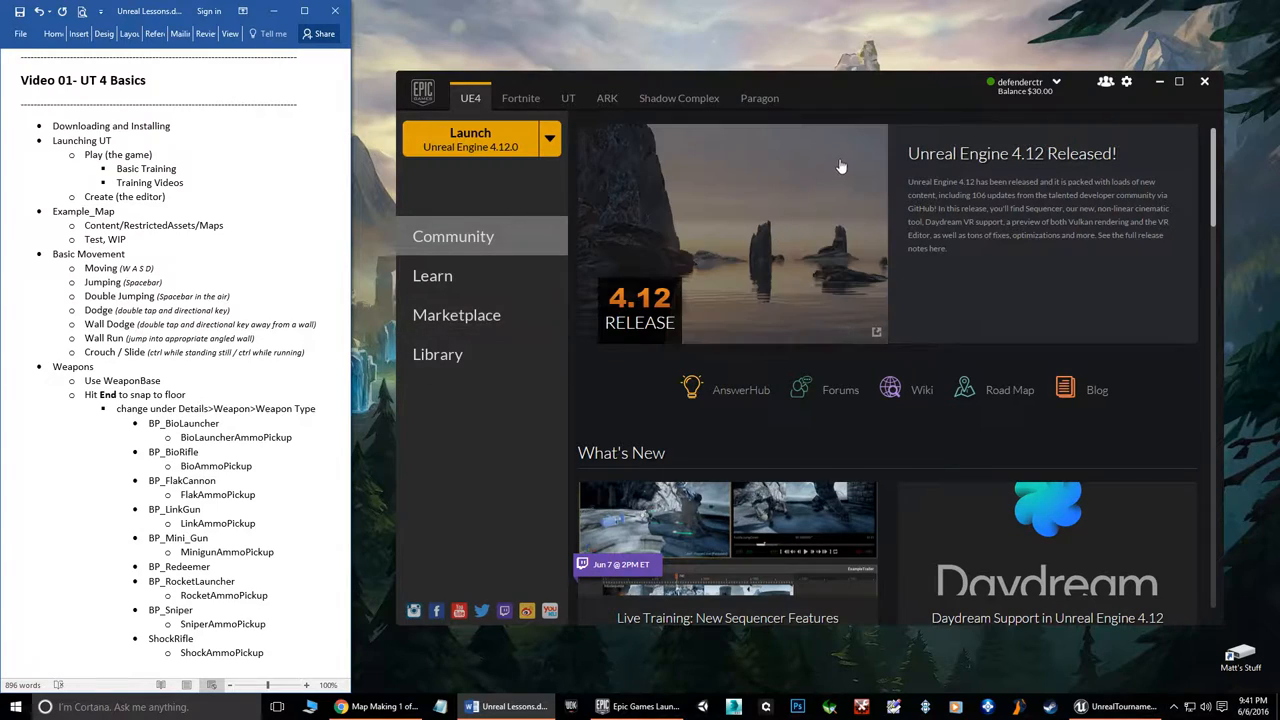
mouse_move(918, 80)
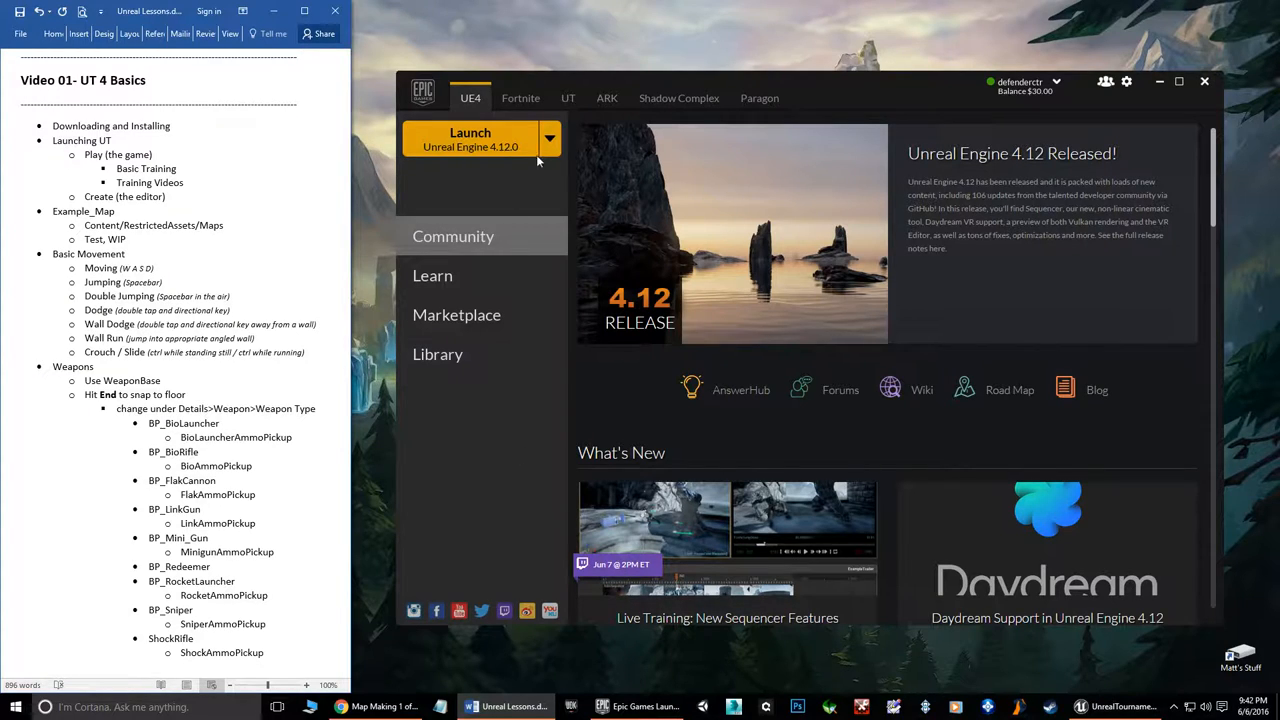
Browse the Unreal Tournament Play, Create and Marketplace pages, returning to Play
click(568, 98)
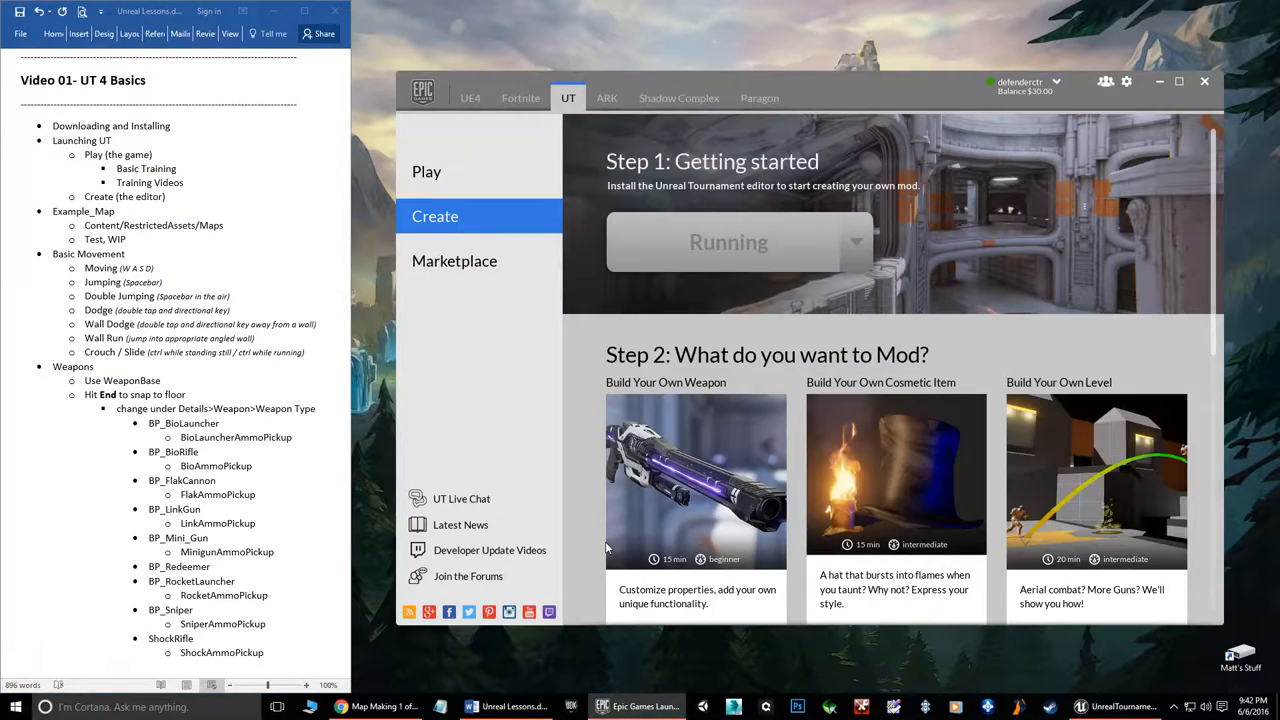
mouse_move(428, 172)
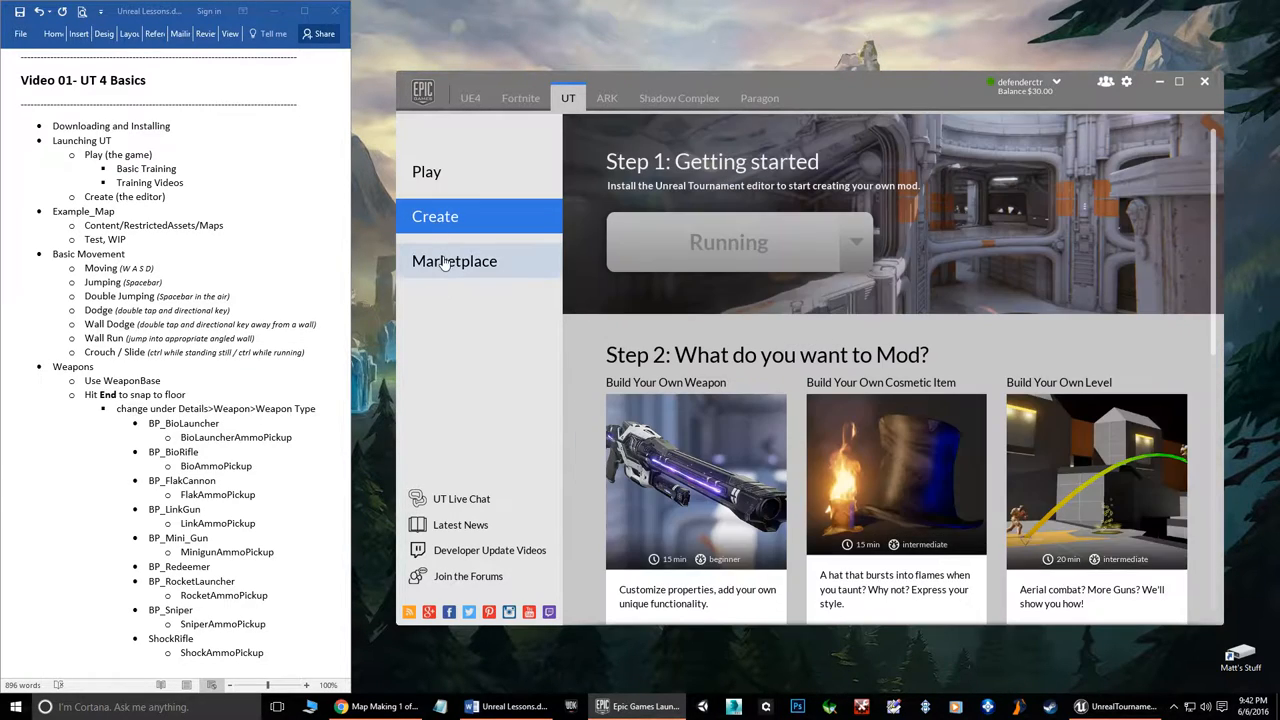
click(428, 172)
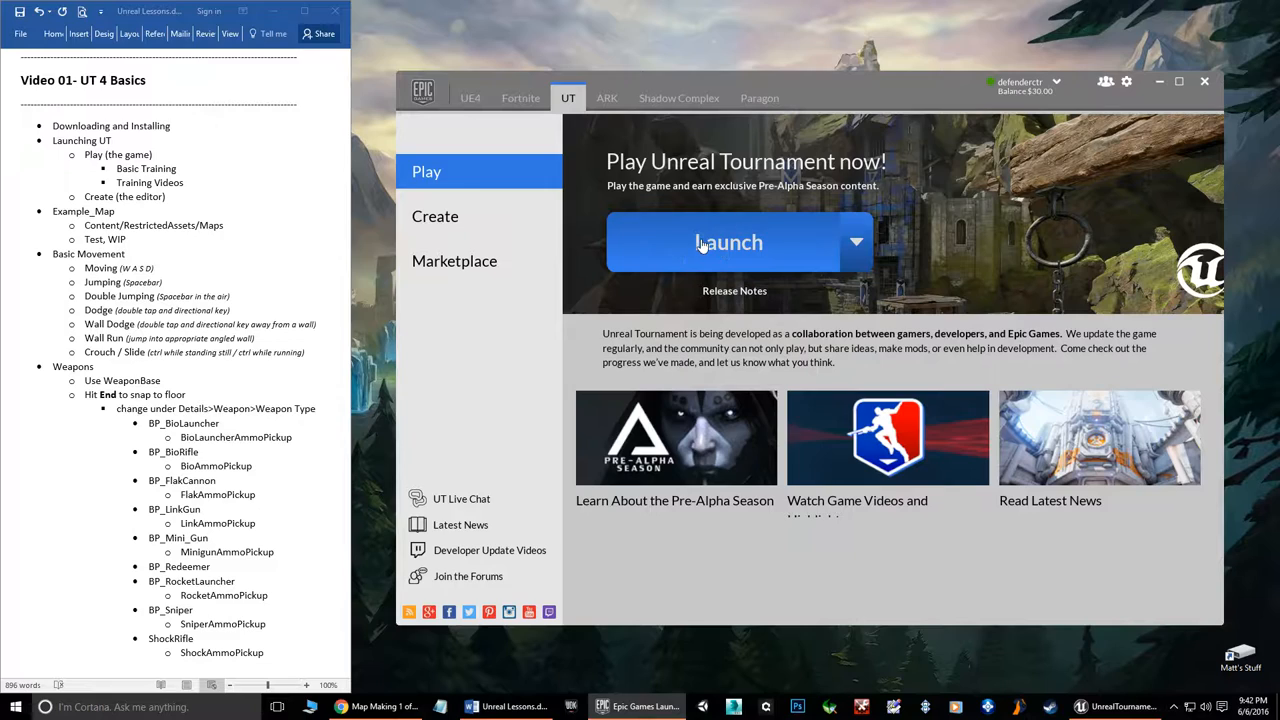
click(436, 216)
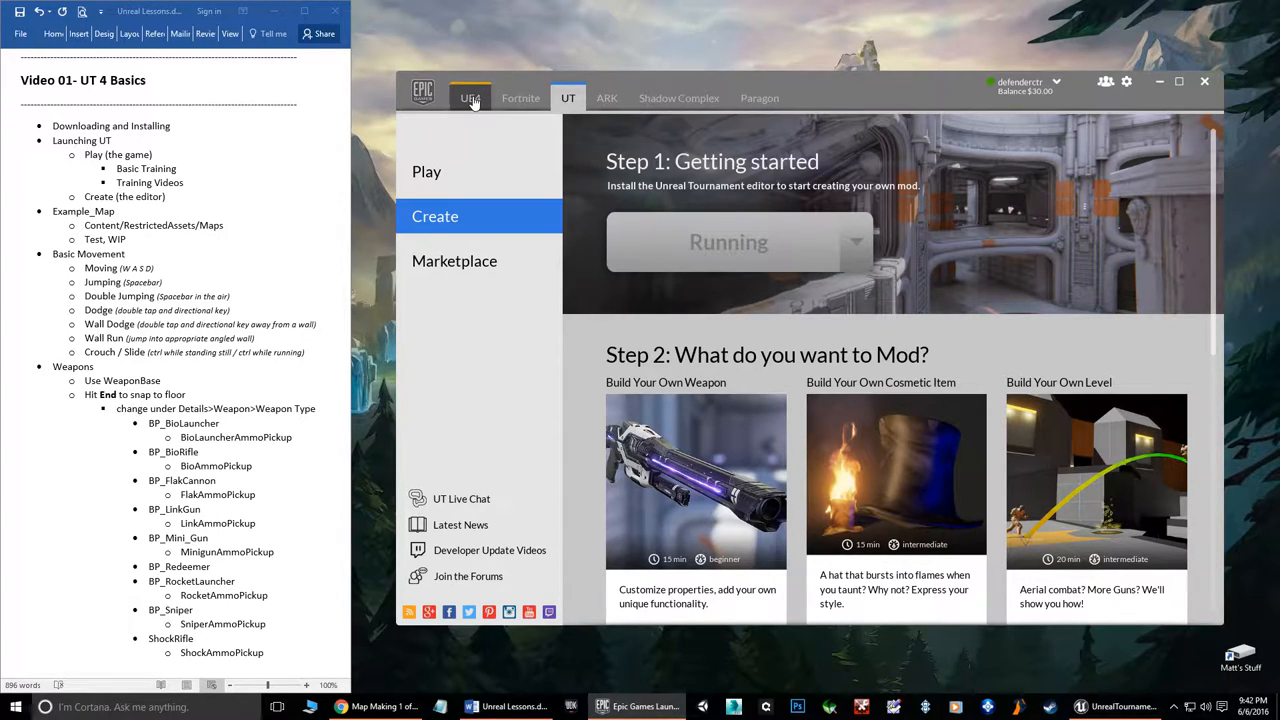
mouse_move(728, 242)
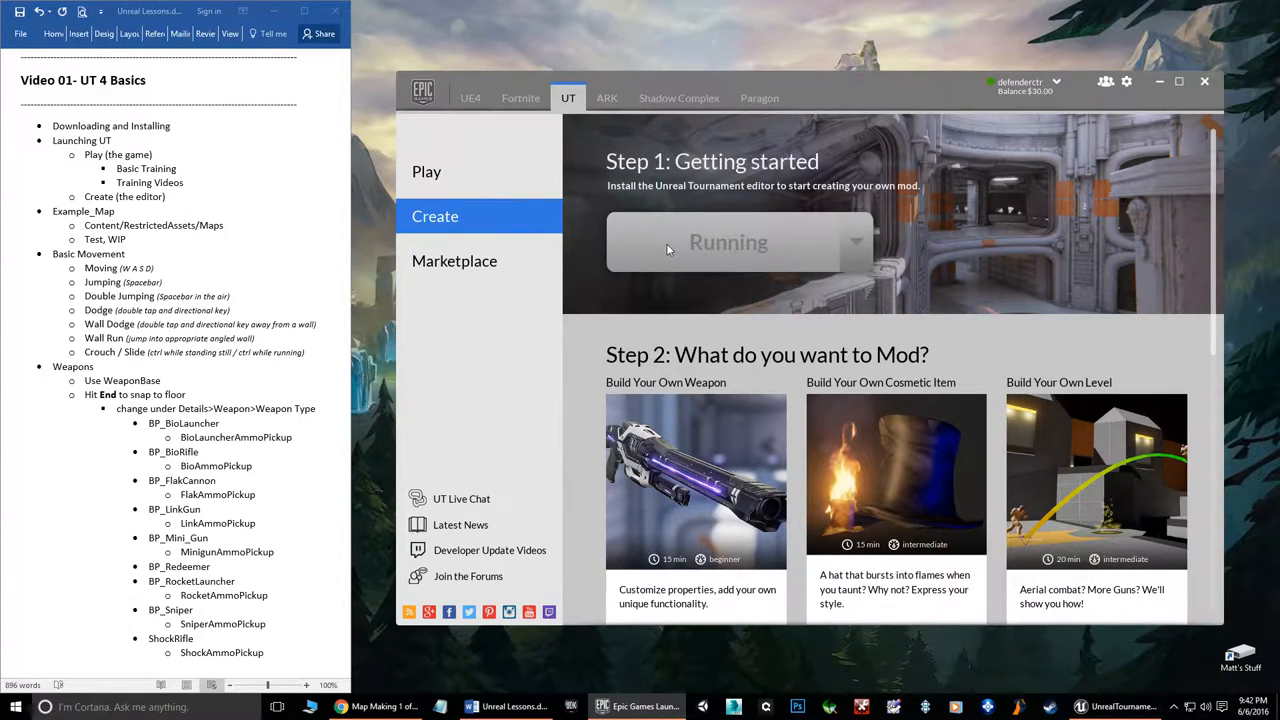
mouse_move(454, 260)
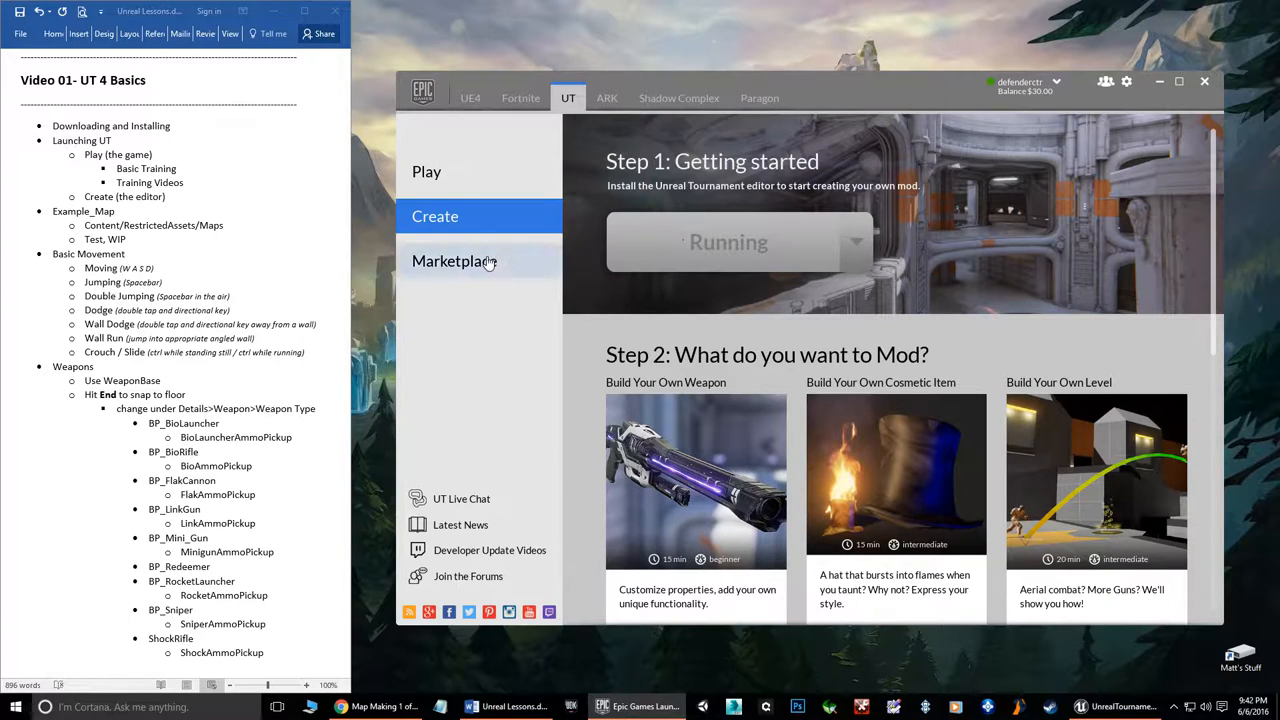
click(454, 260)
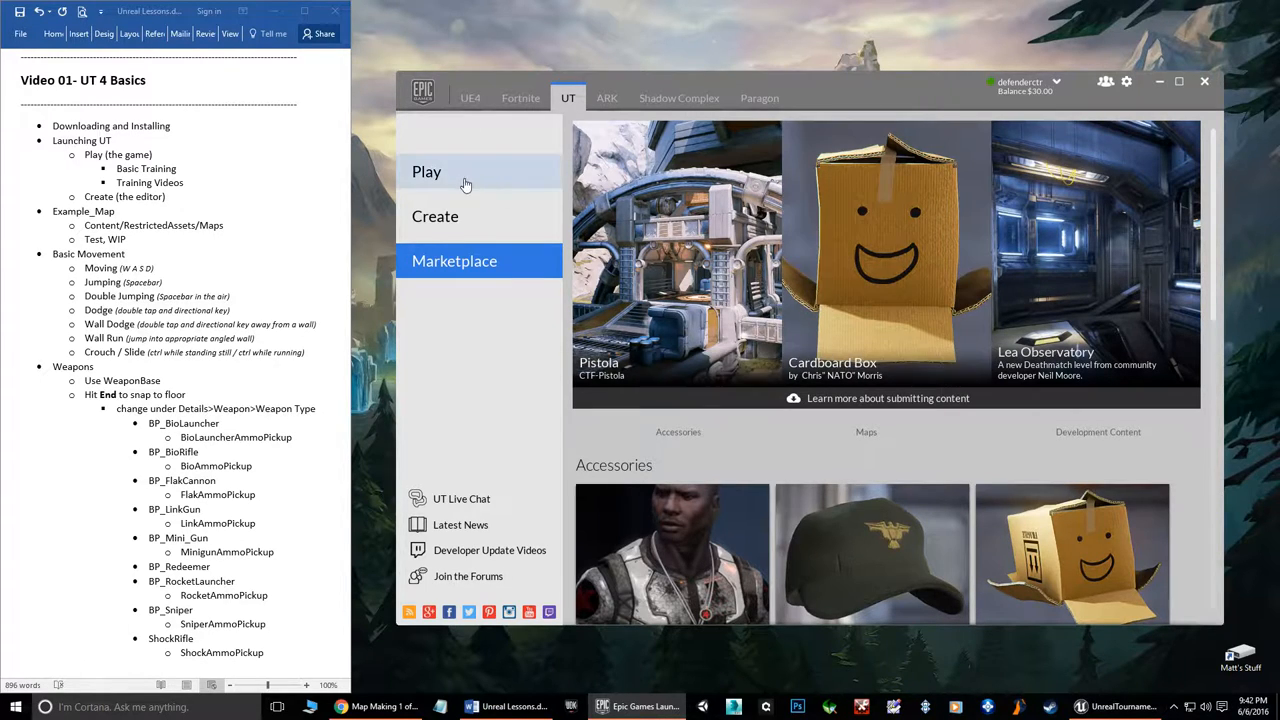
click(428, 172)
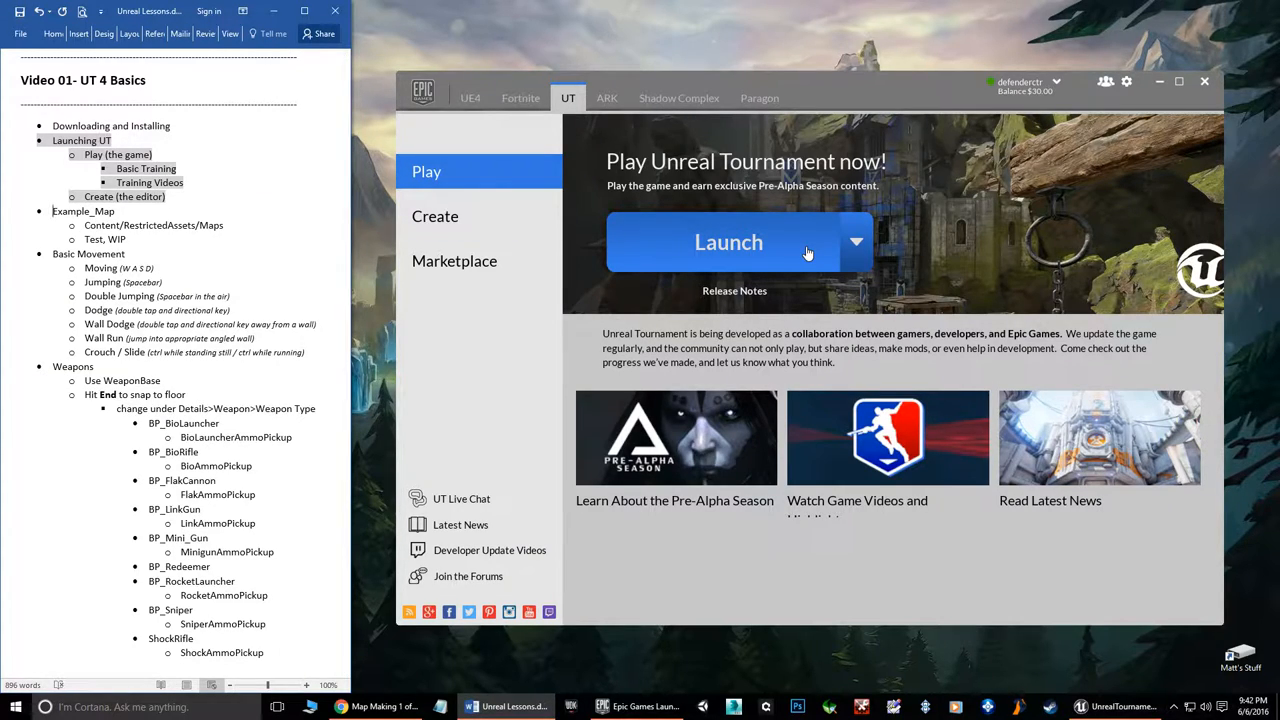
mouse_move(730, 248)
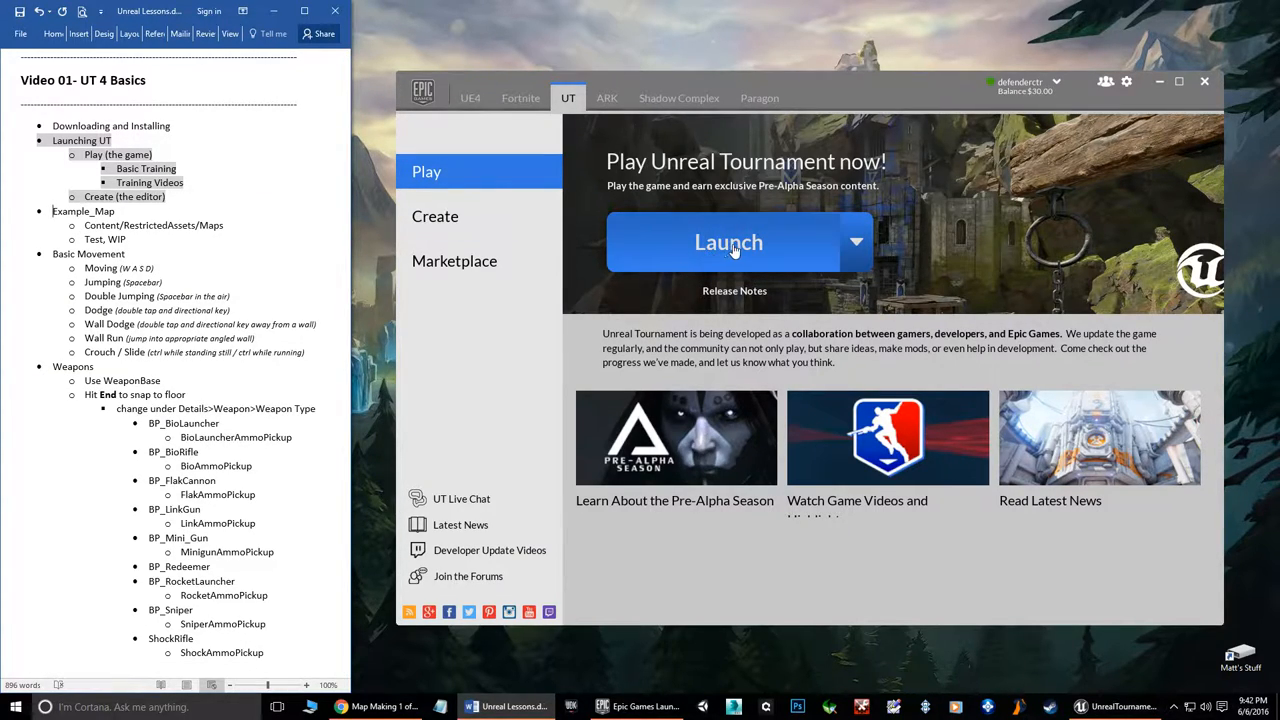
Launch Unreal Tournament from its Play page
click(728, 242)
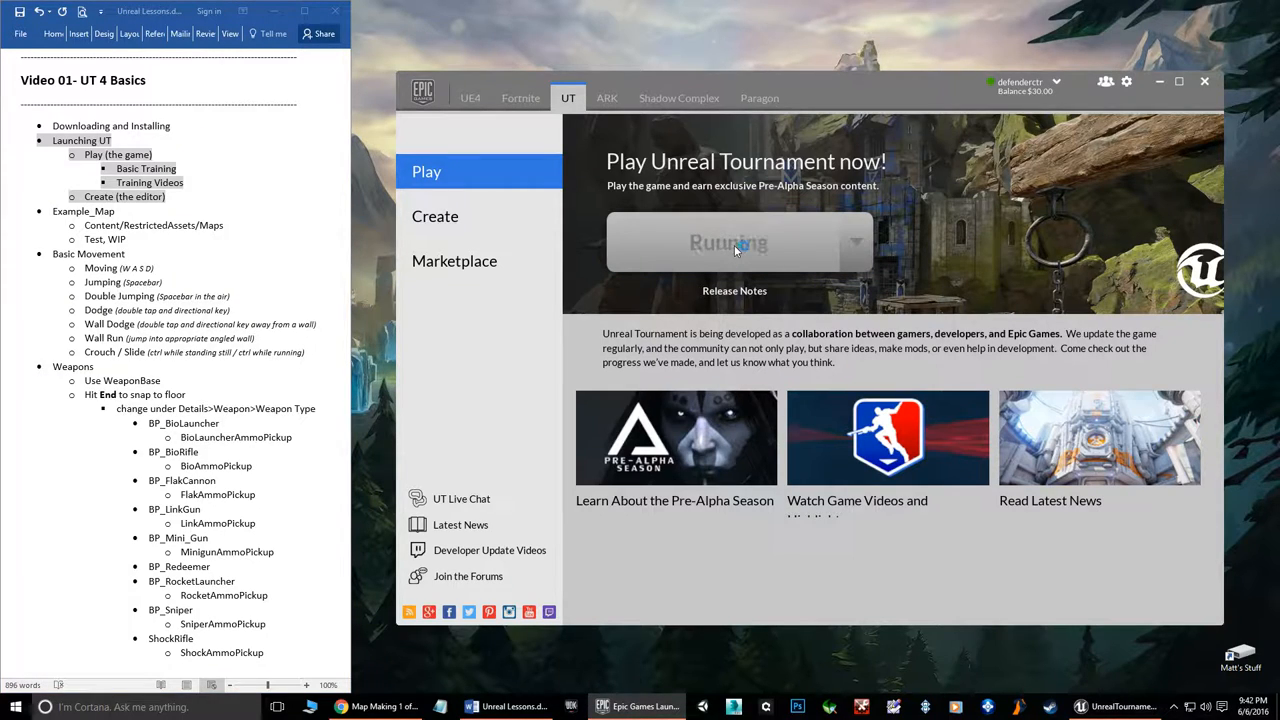
click(740, 244)
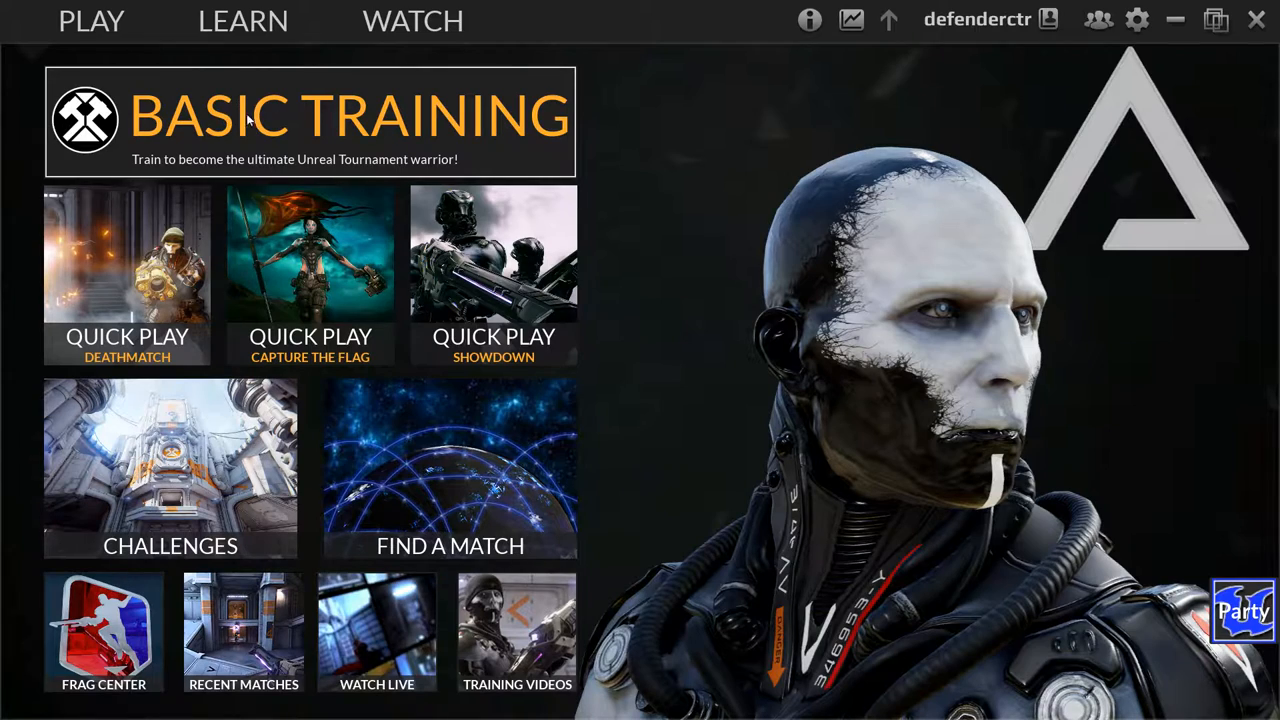
mouse_move(436, 112)
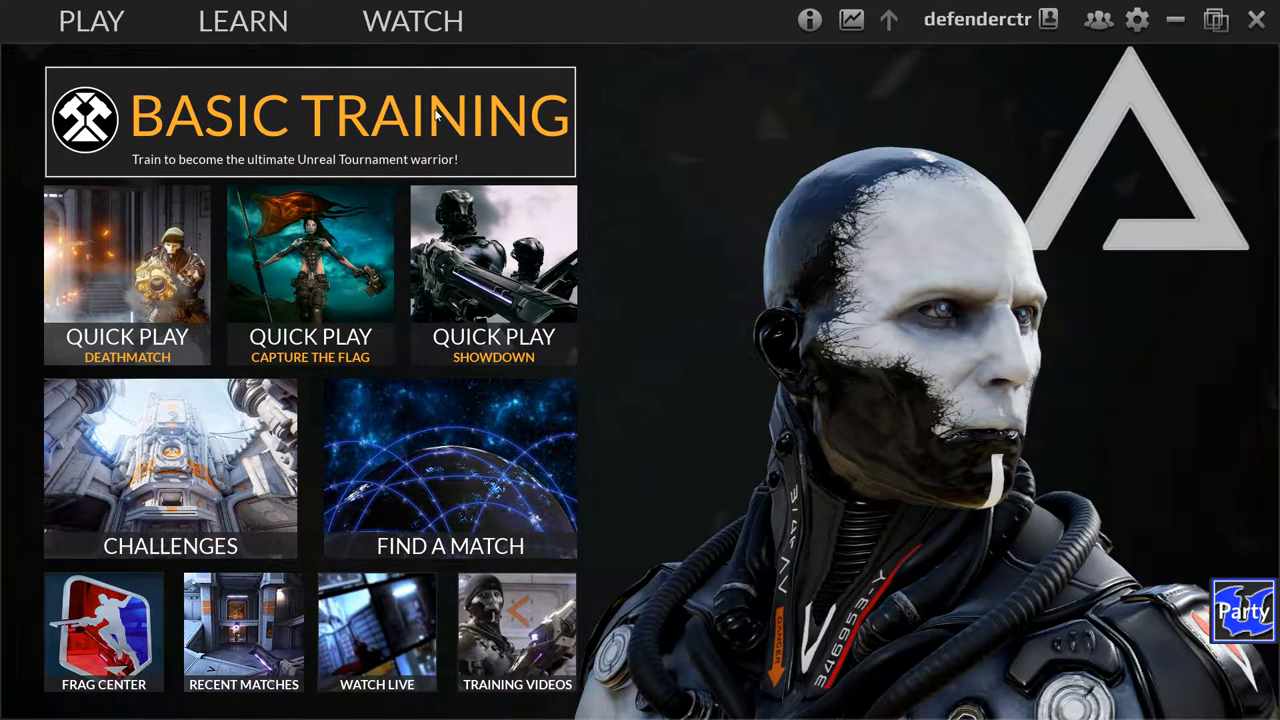
mouse_move(244, 20)
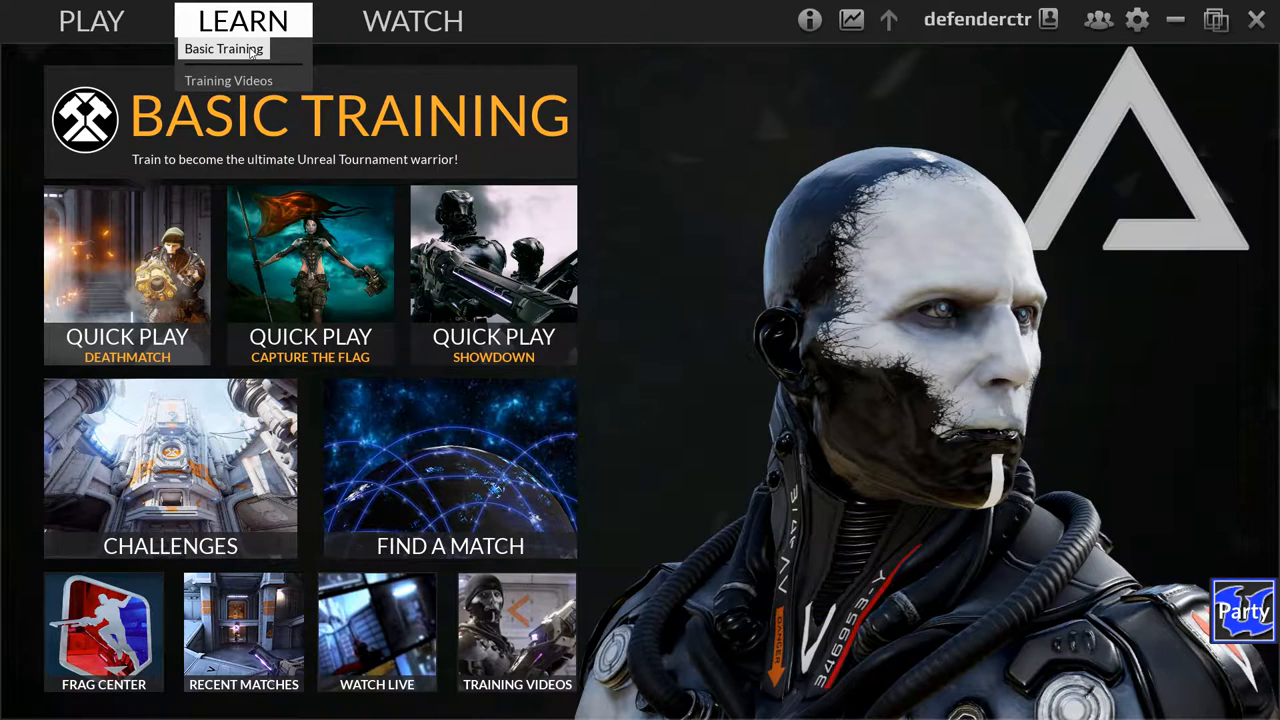
mouse_move(228, 80)
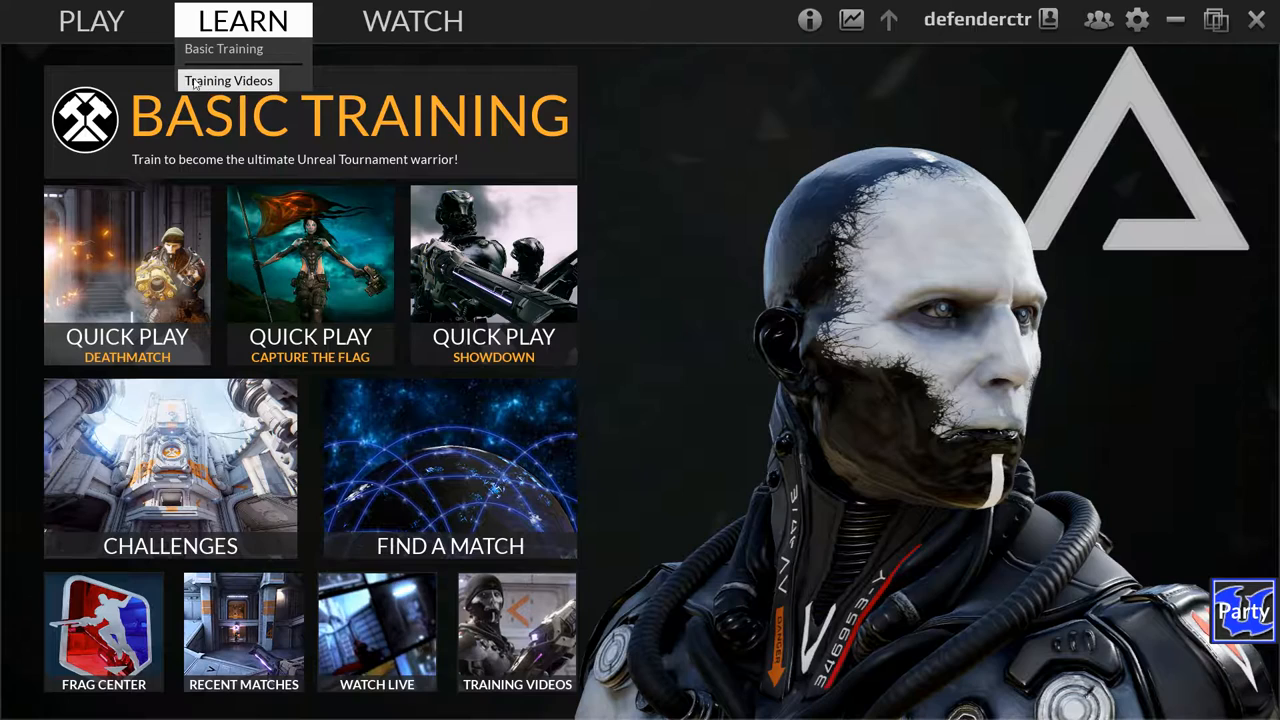
mouse_move(210, 80)
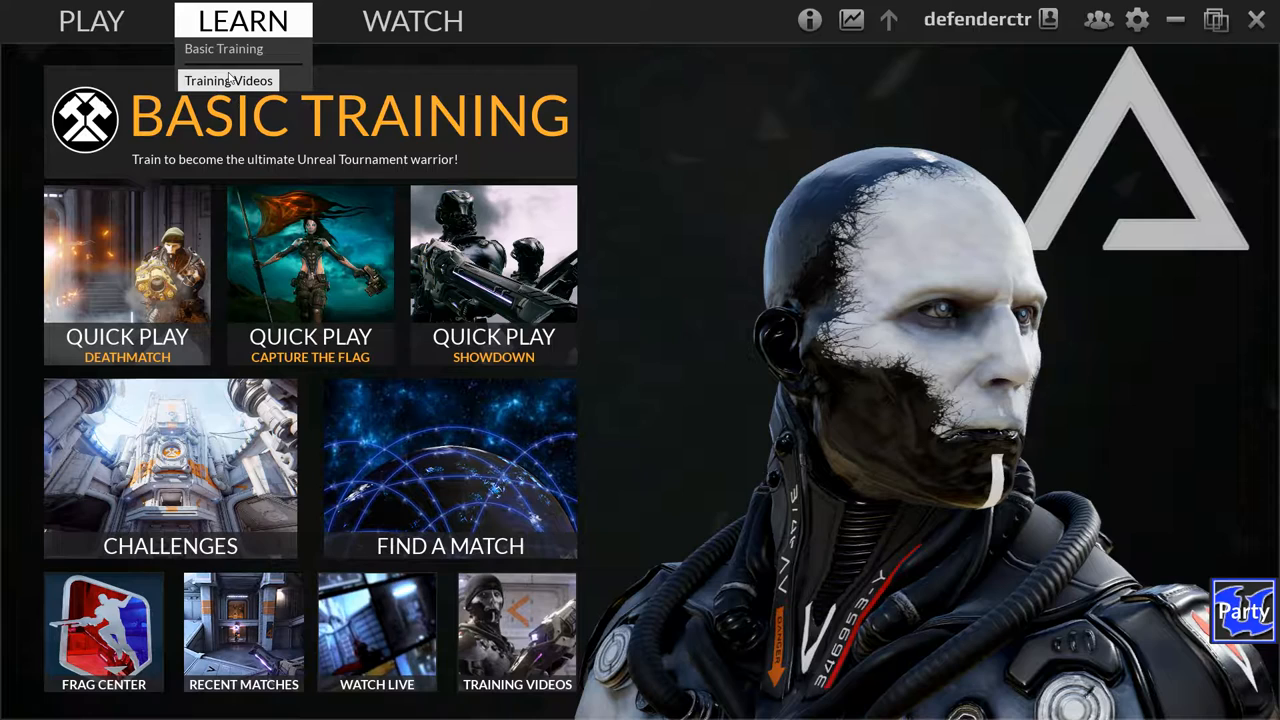
mouse_move(448, 212)
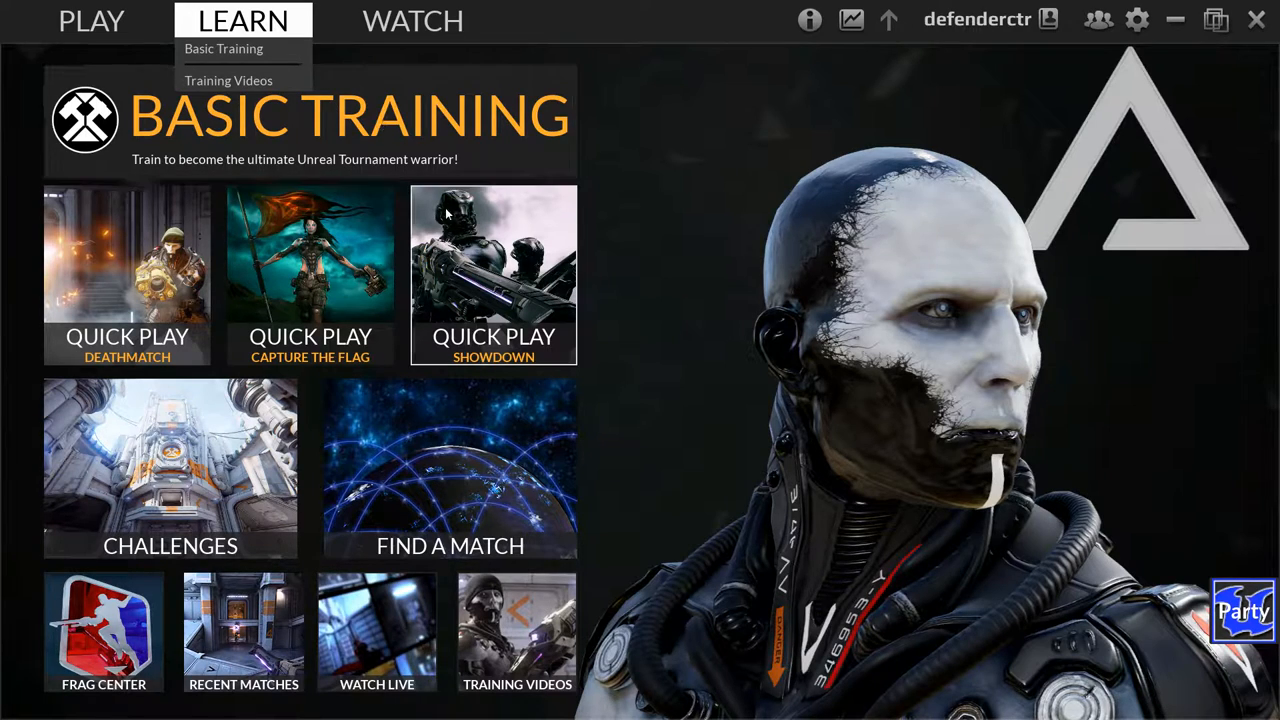
mouse_move(576, 118)
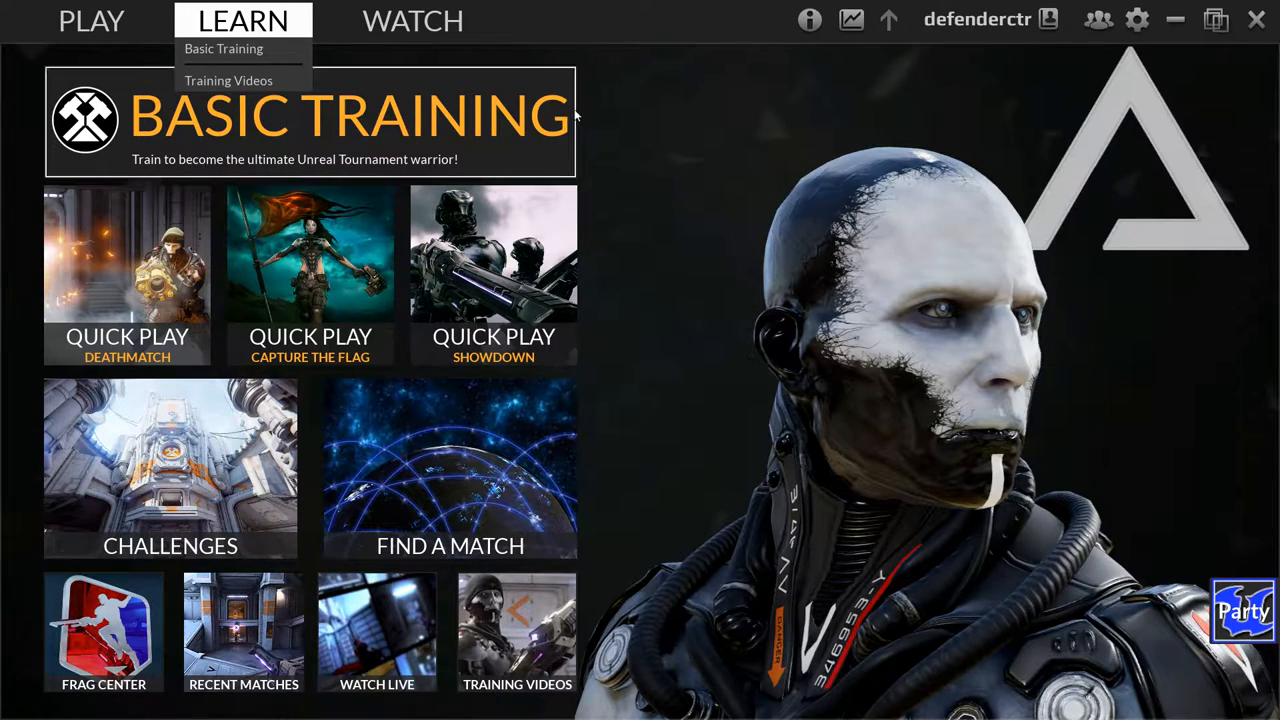
Show the Basic Training challenge list with its skill tokens
click(224, 48)
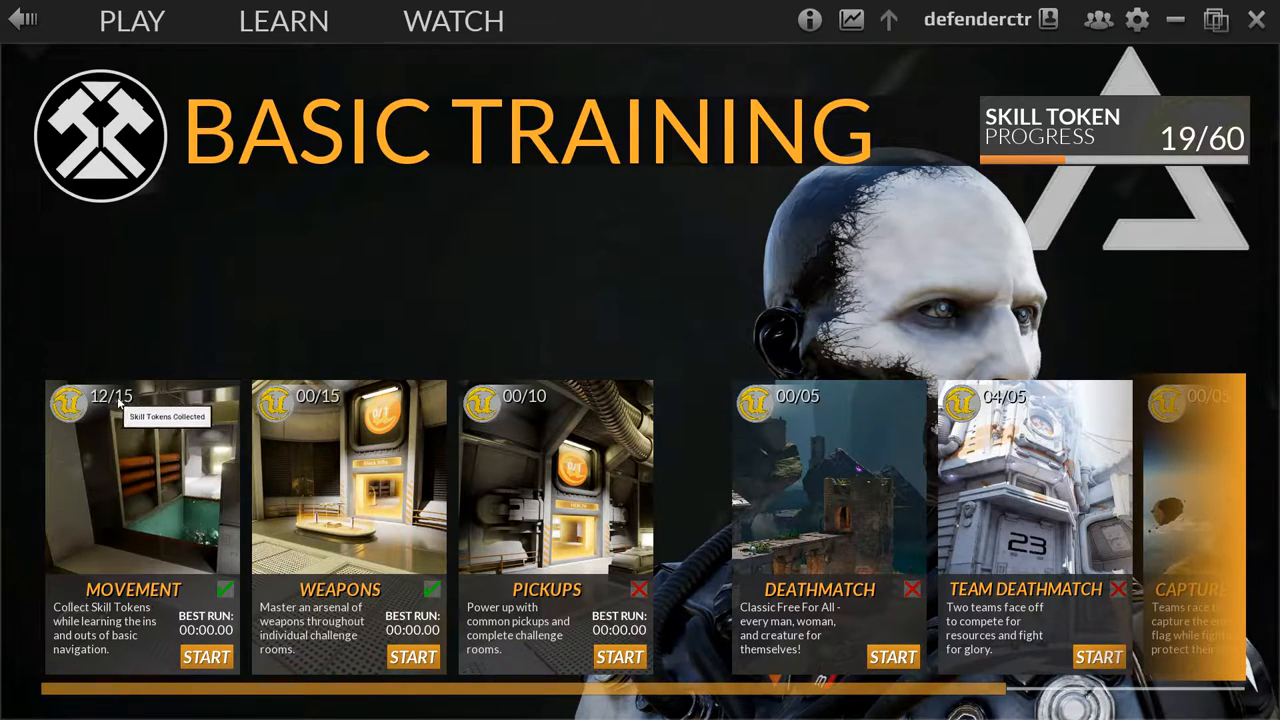
mouse_move(216, 402)
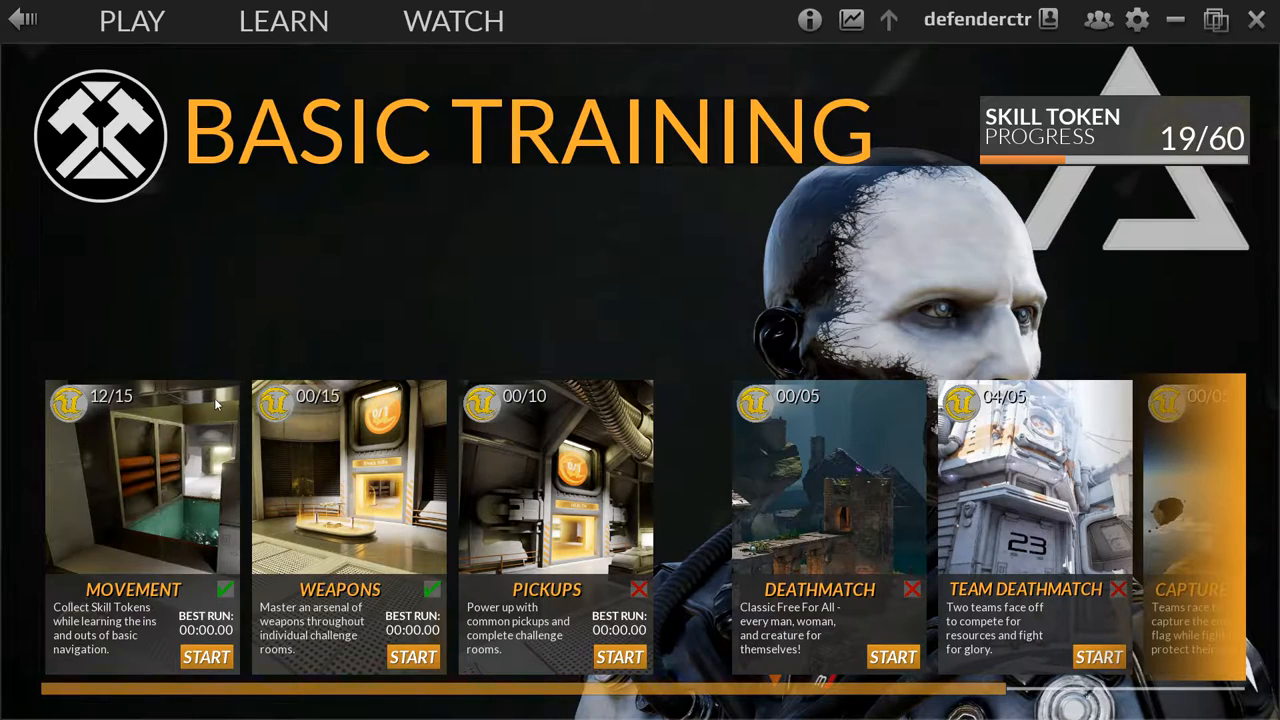
mouse_move(166, 444)
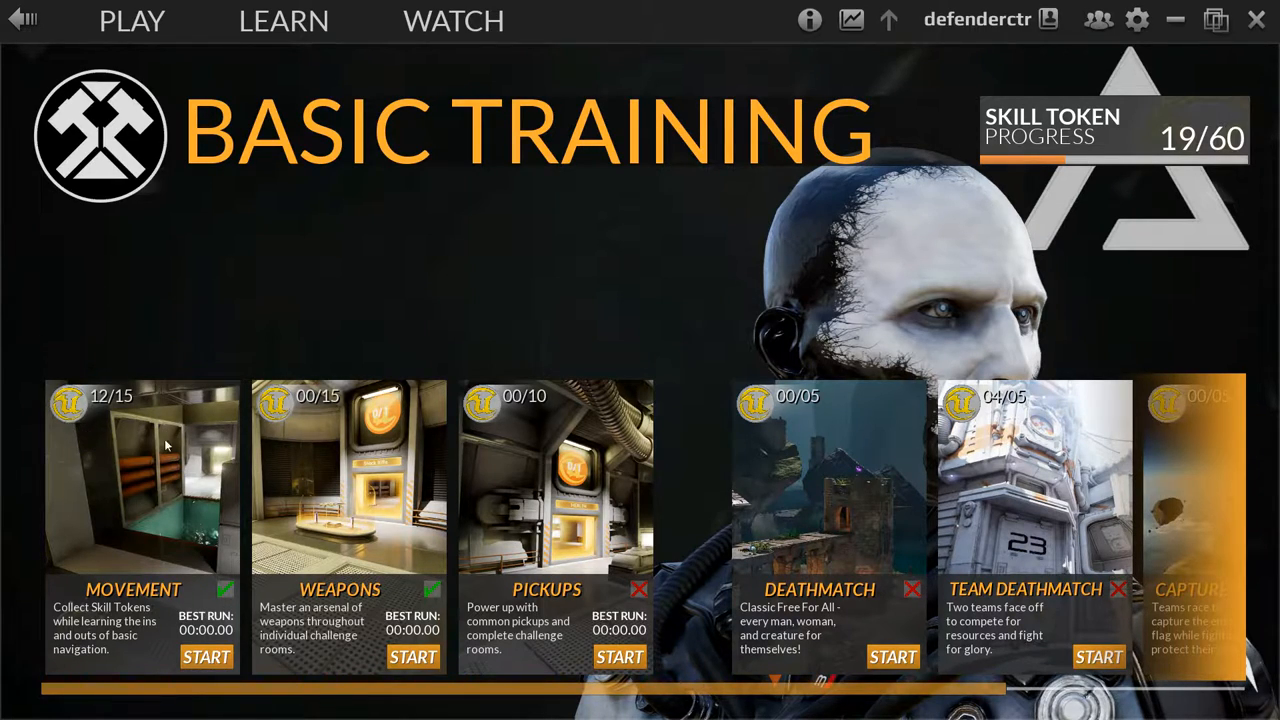
mouse_move(512, 452)
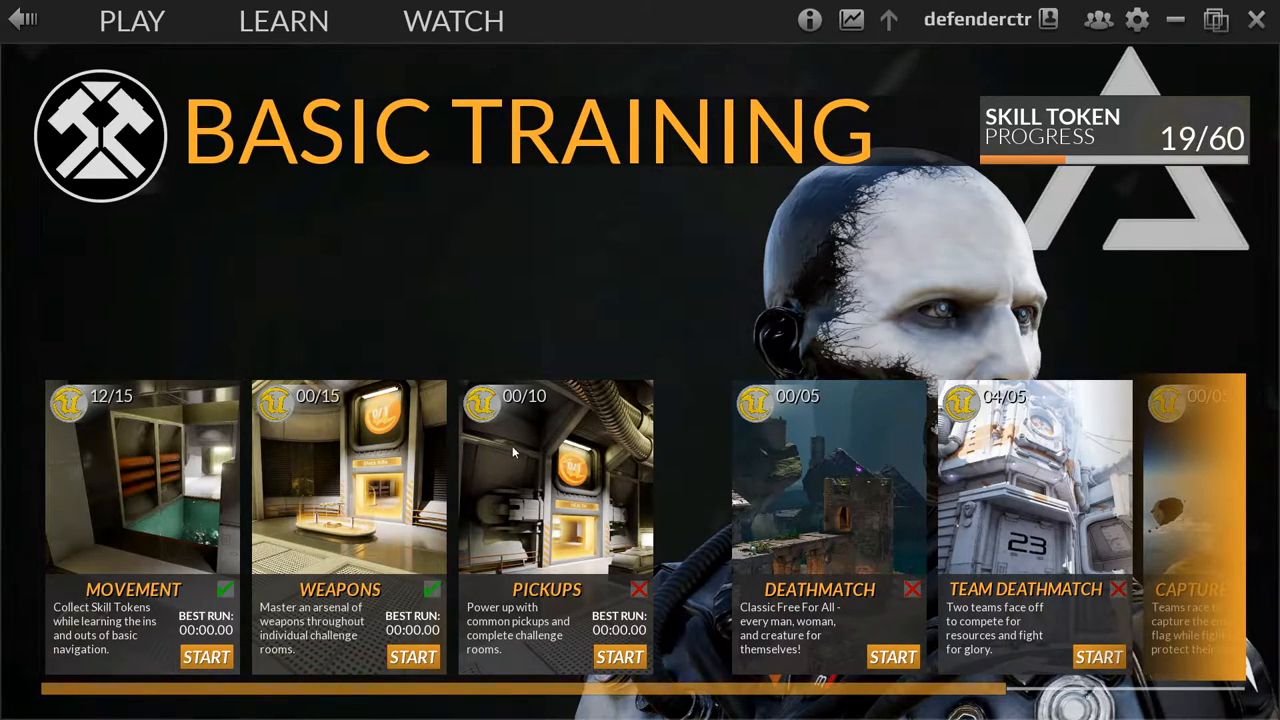
mouse_move(556, 476)
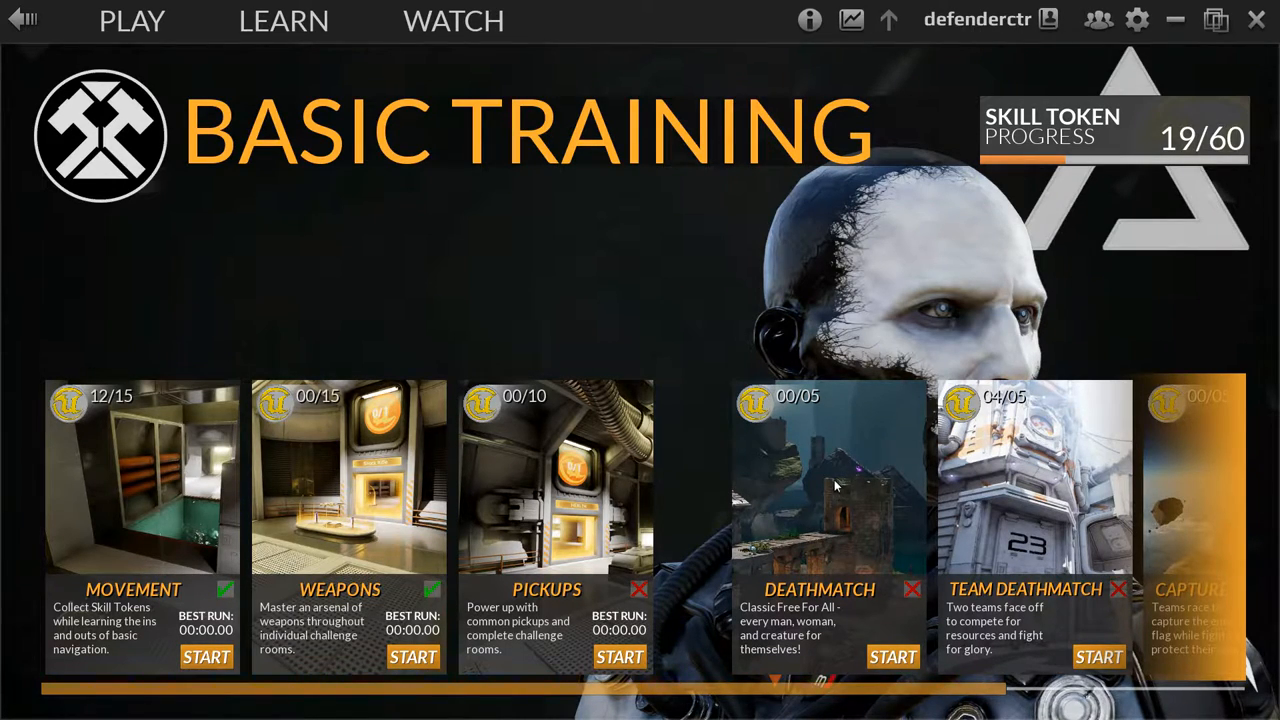
mouse_move(810, 480)
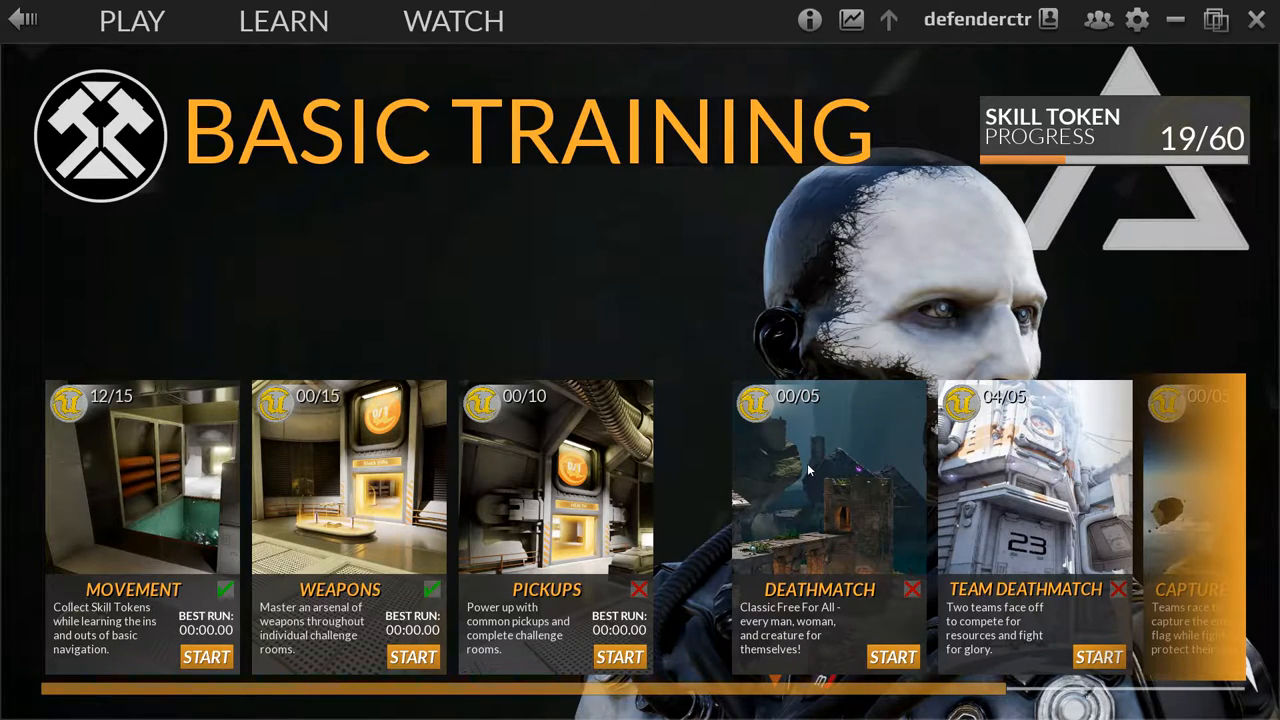
mouse_move(858, 684)
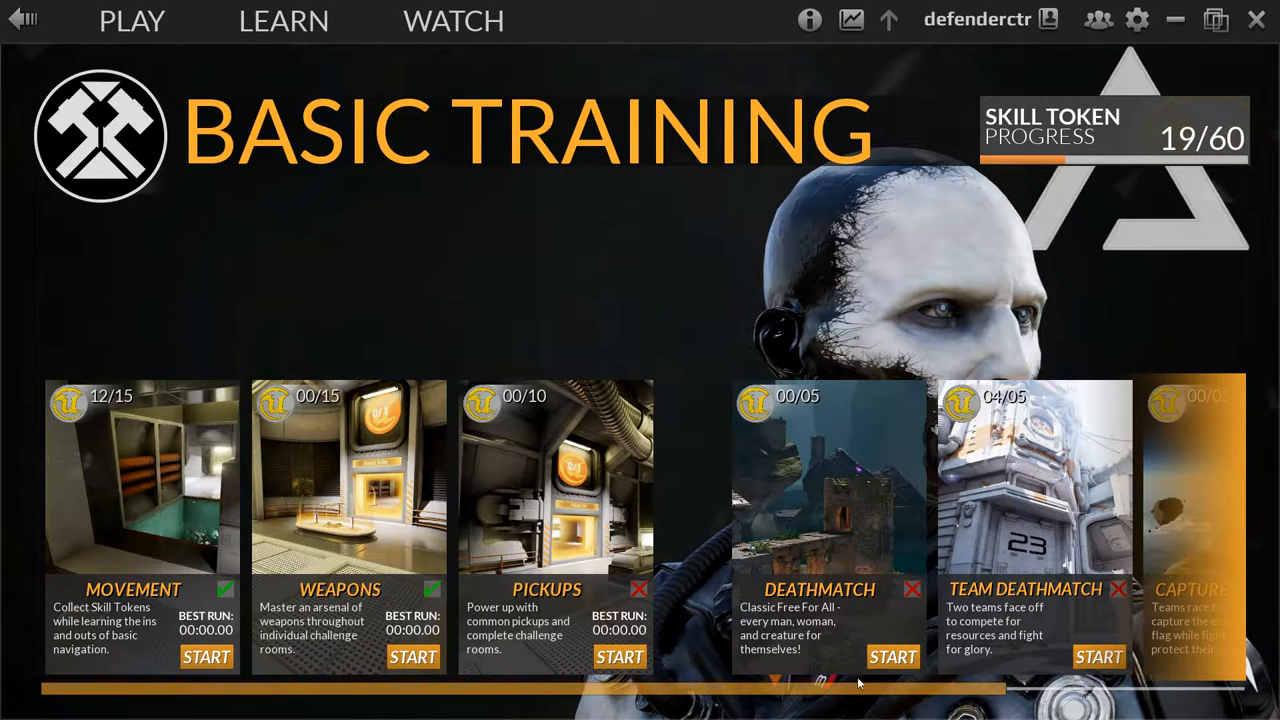
mouse_move(1060, 540)
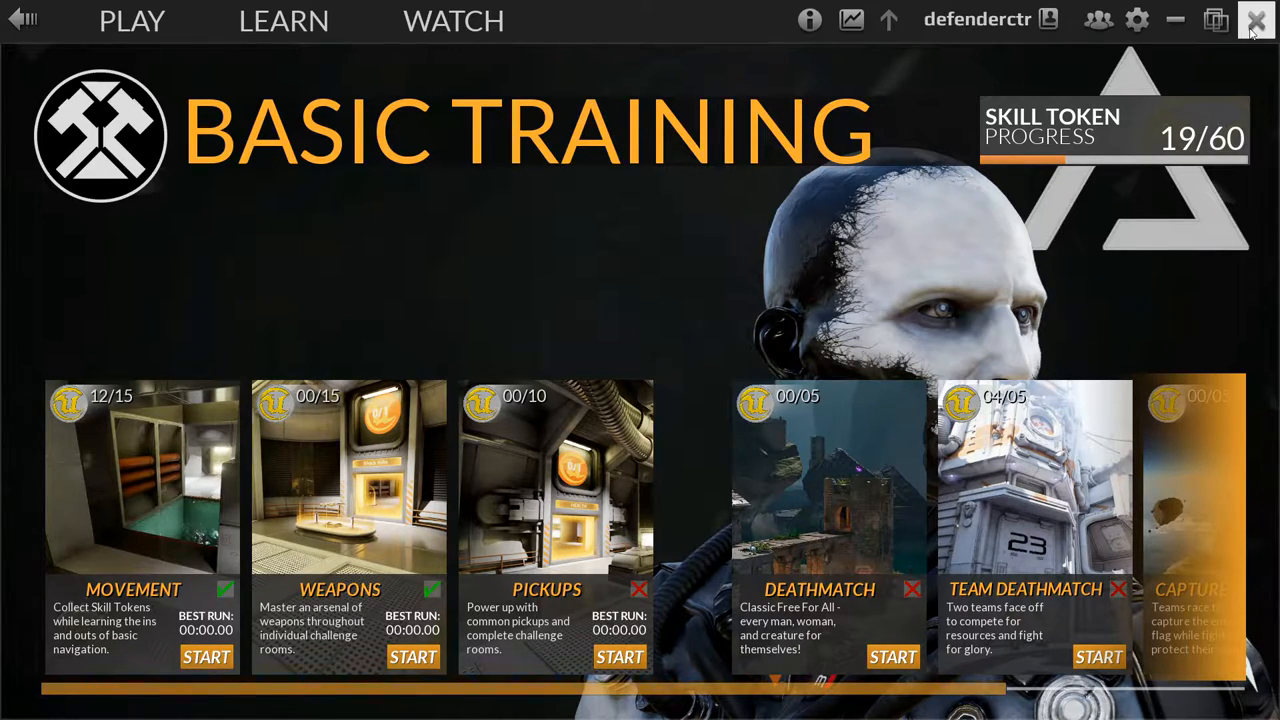
mouse_move(790, 480)
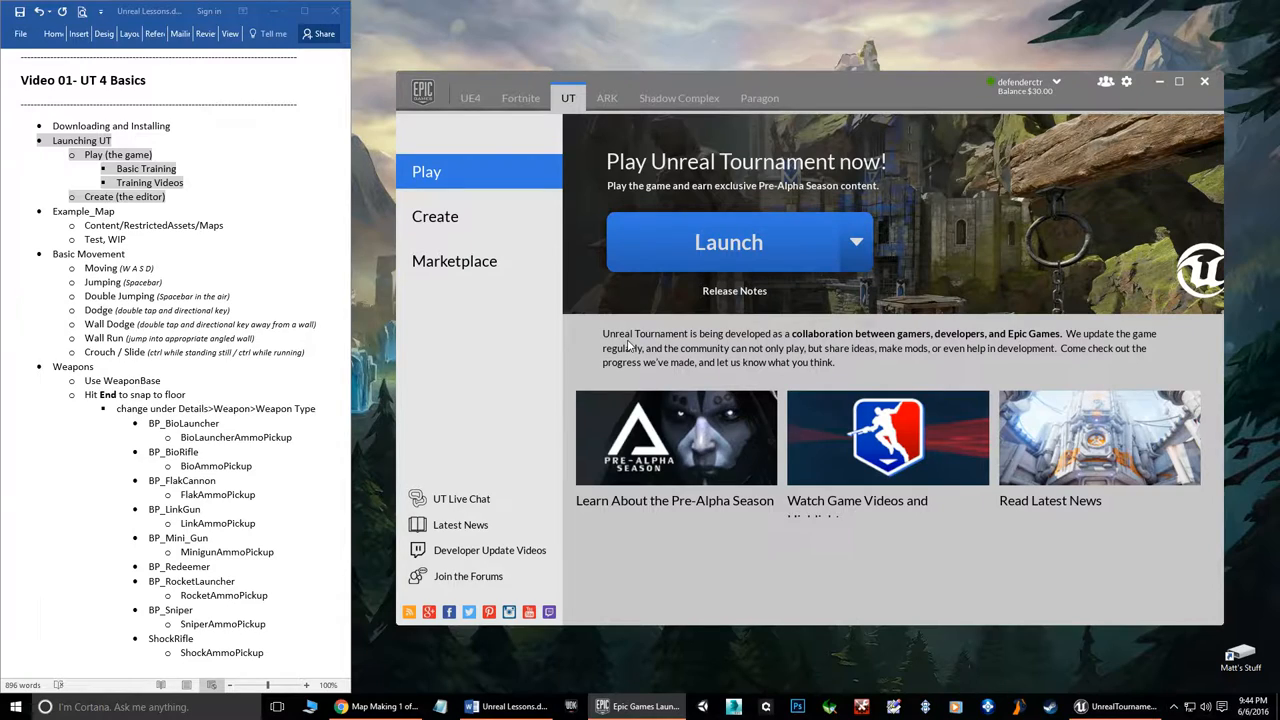
mouse_move(136, 228)
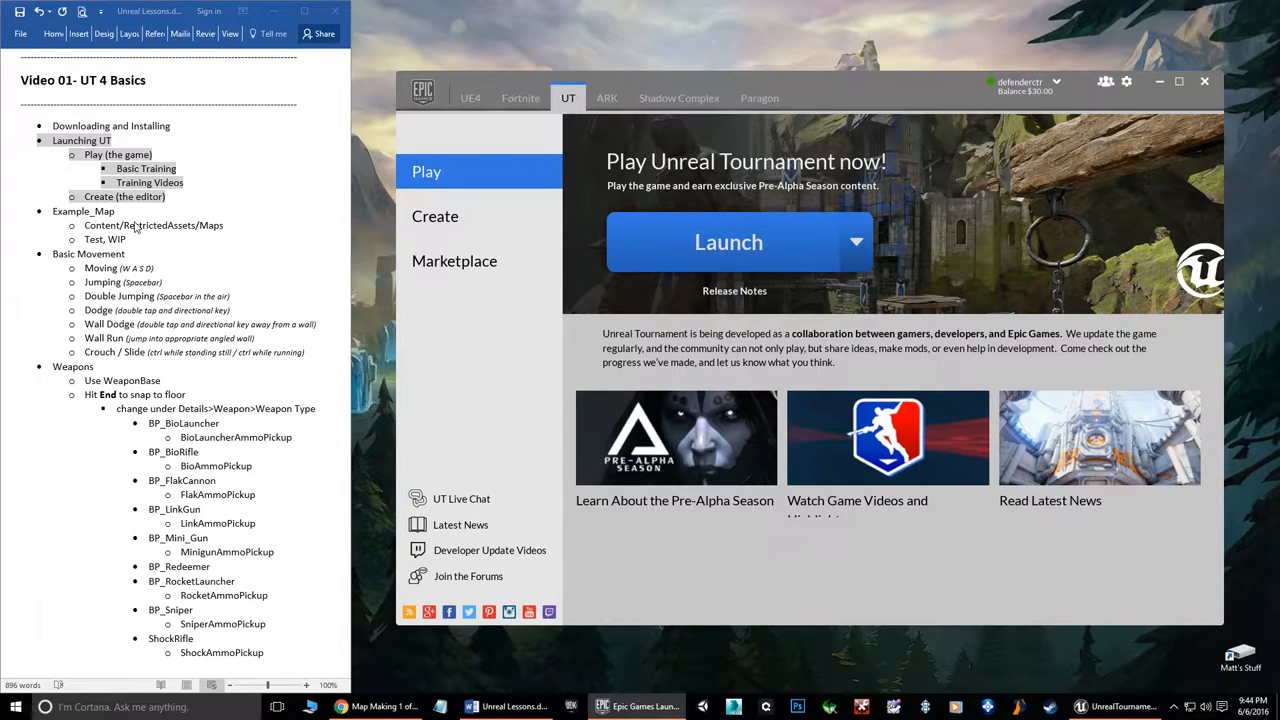
Show the Unreal Tournament Create page for launching the editor
click(436, 216)
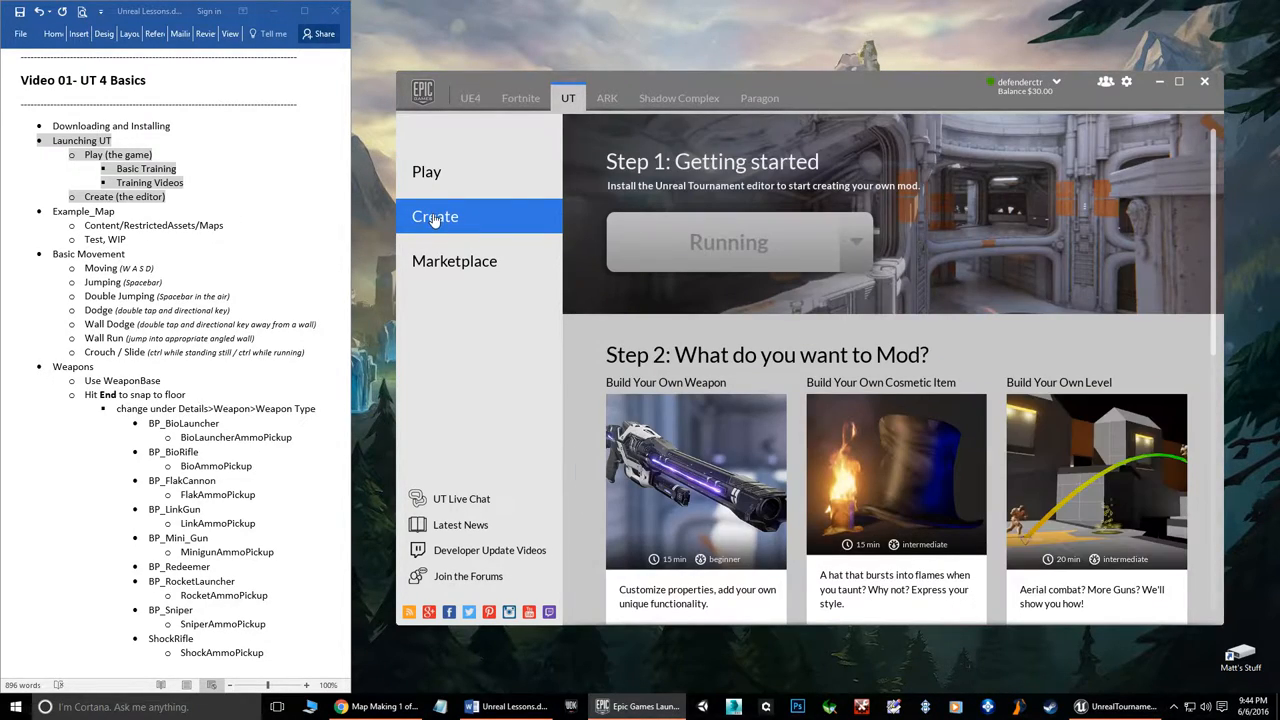
mouse_move(700, 244)
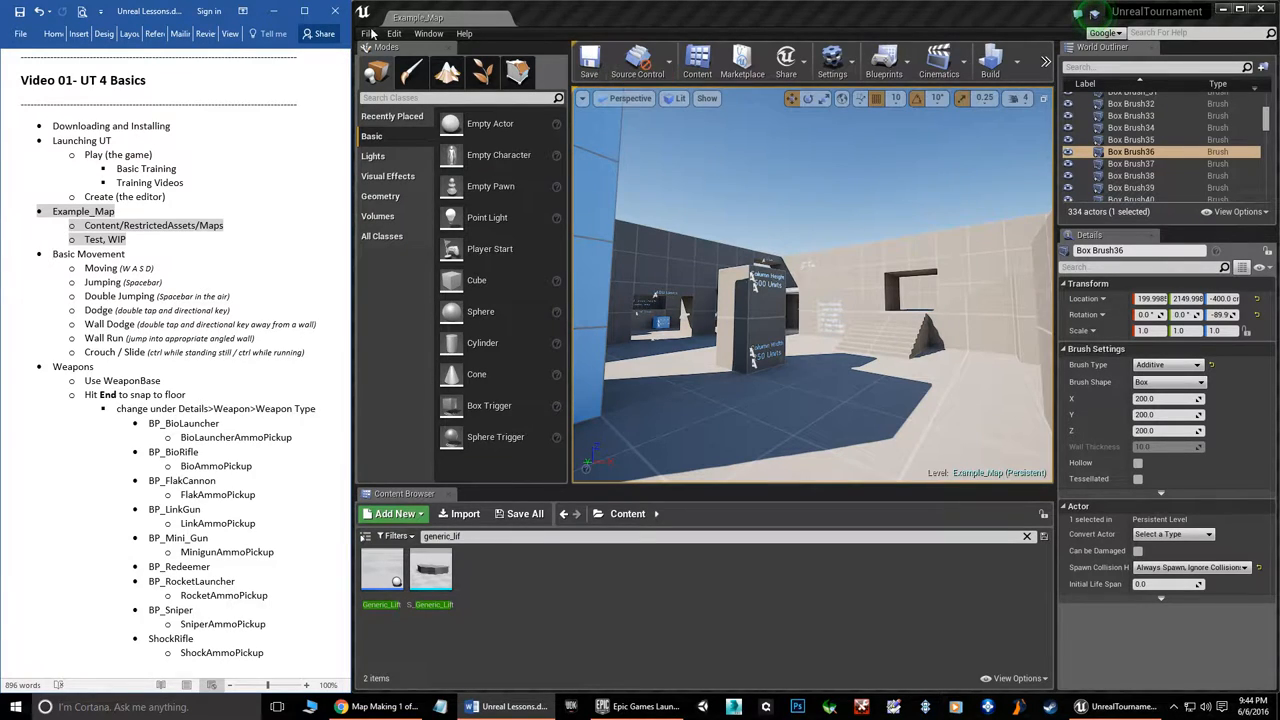
Bring up the Open Level dialog and reposition it
click(392, 32)
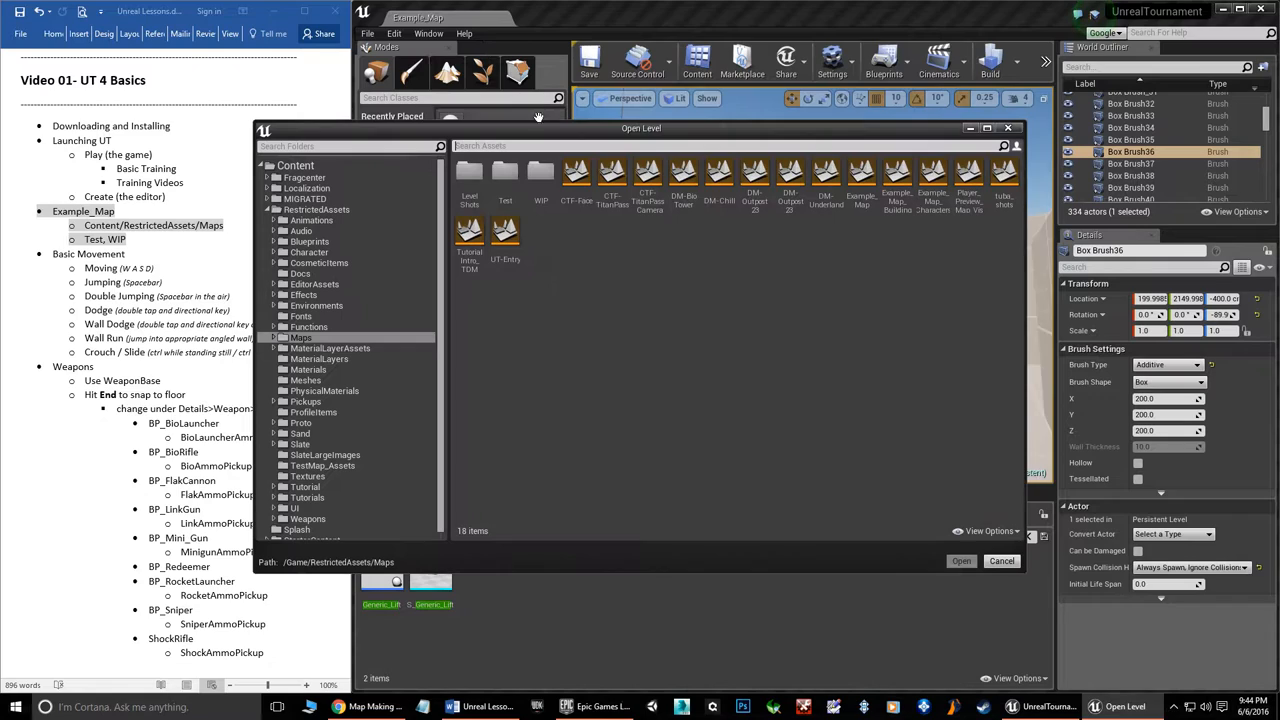
drag(640, 128, 682, 180)
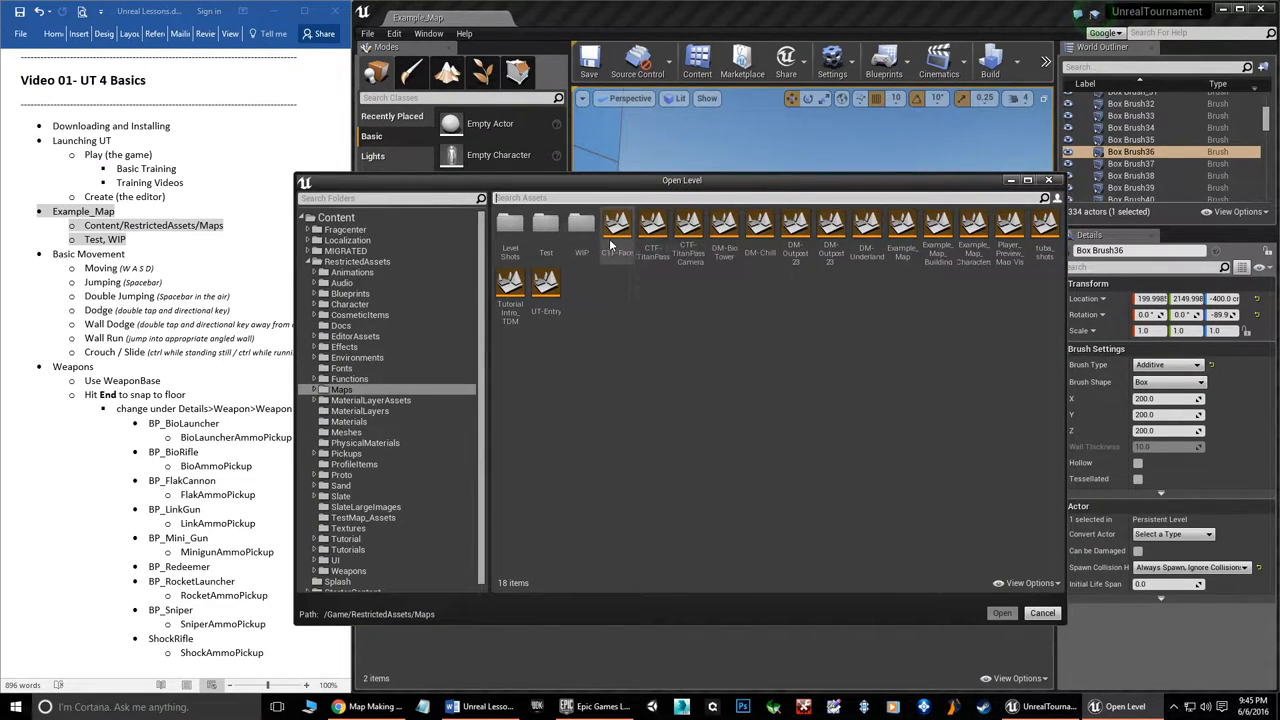
mouse_move(1044, 244)
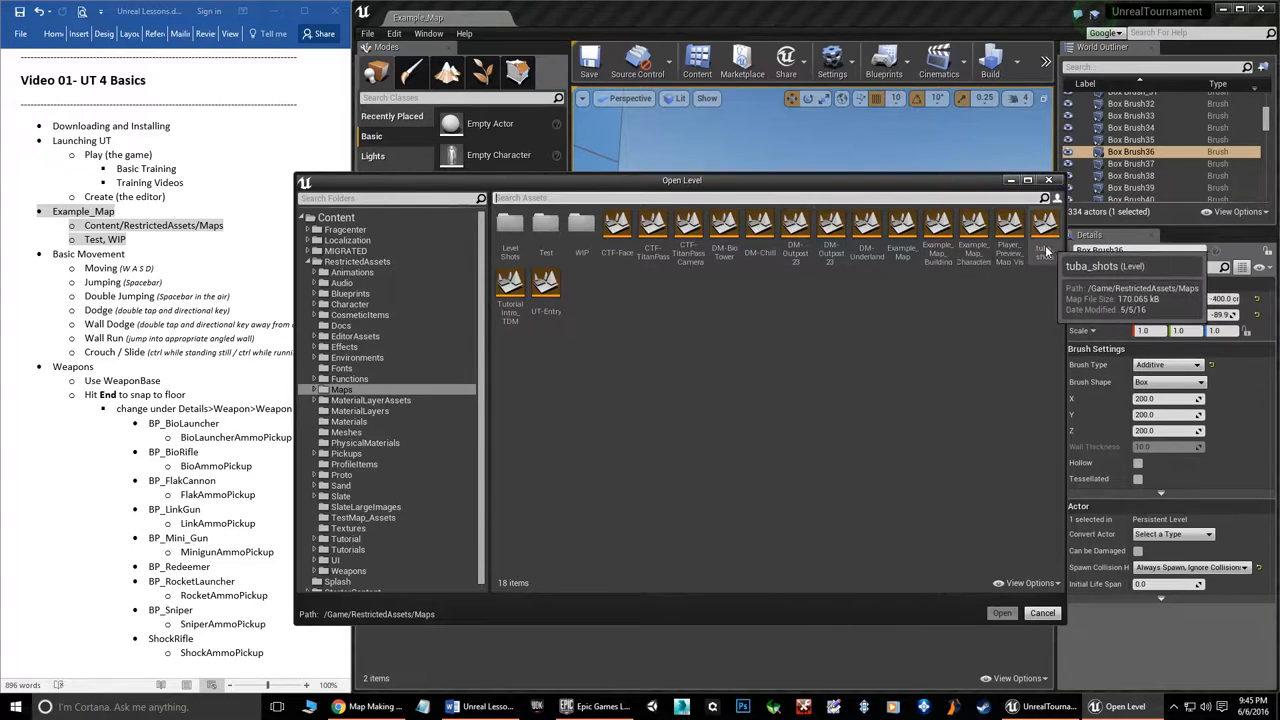
mouse_move(616, 230)
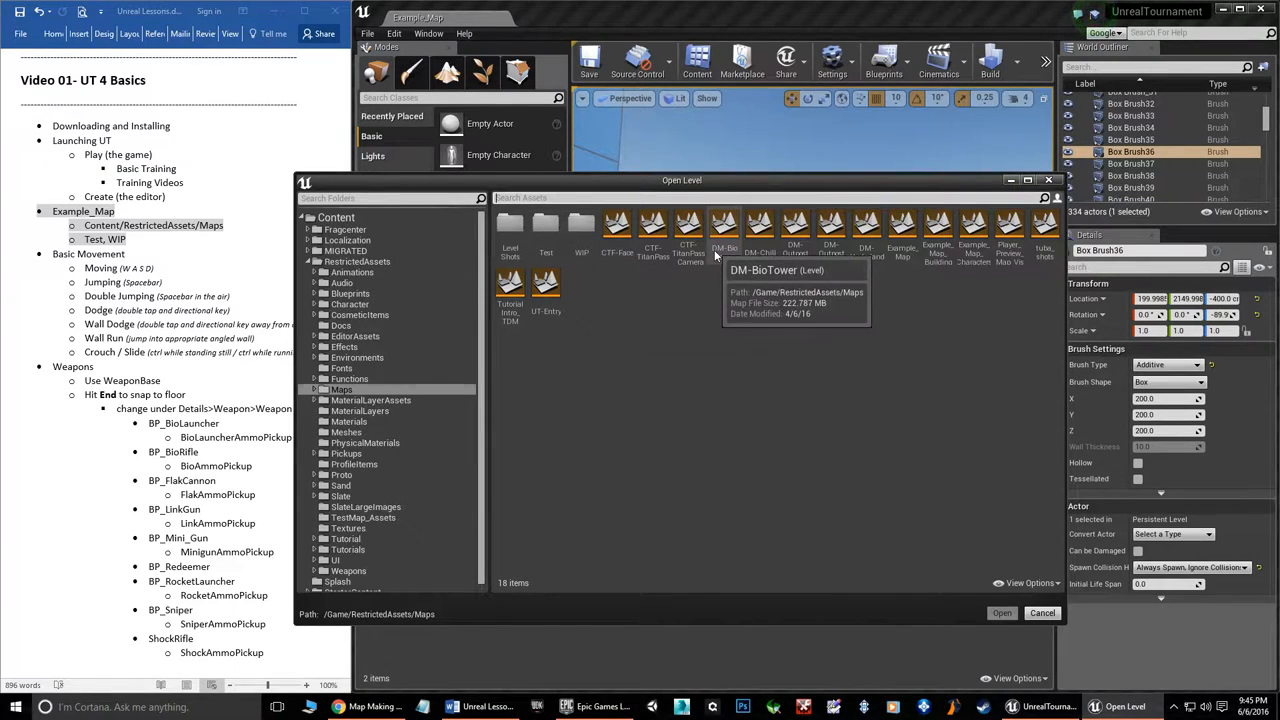
mouse_move(724, 330)
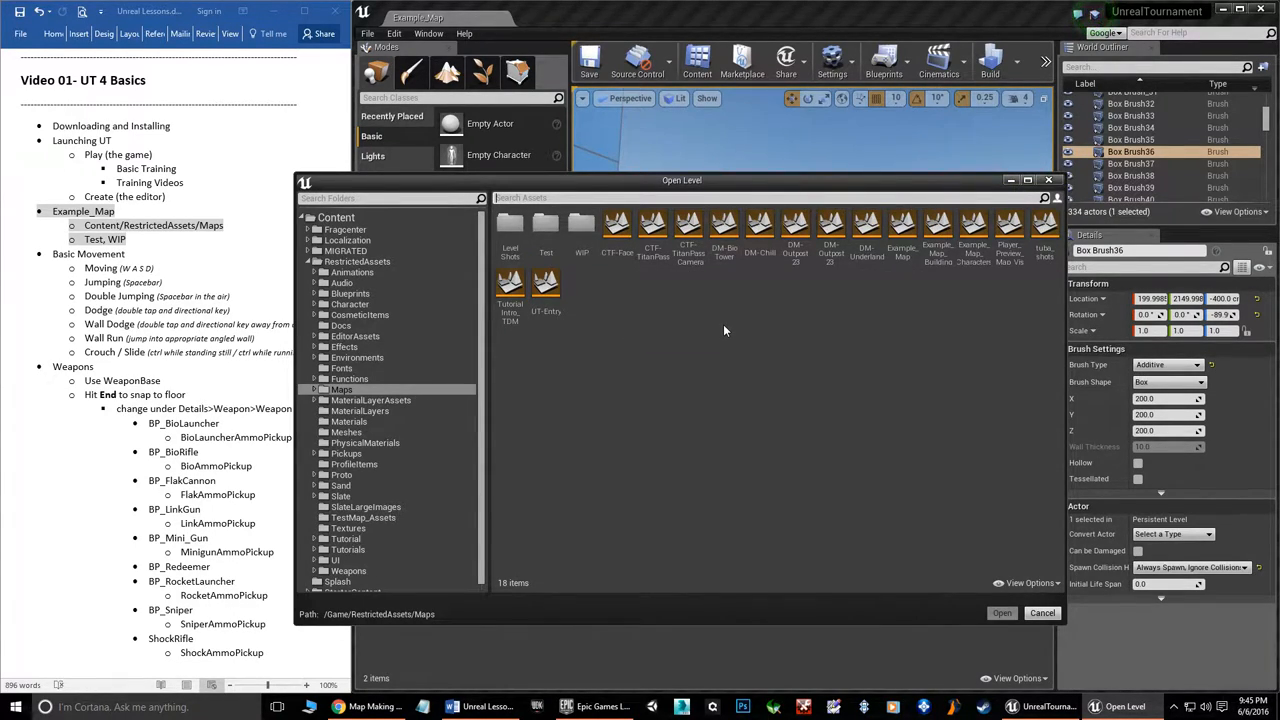
mouse_move(546, 224)
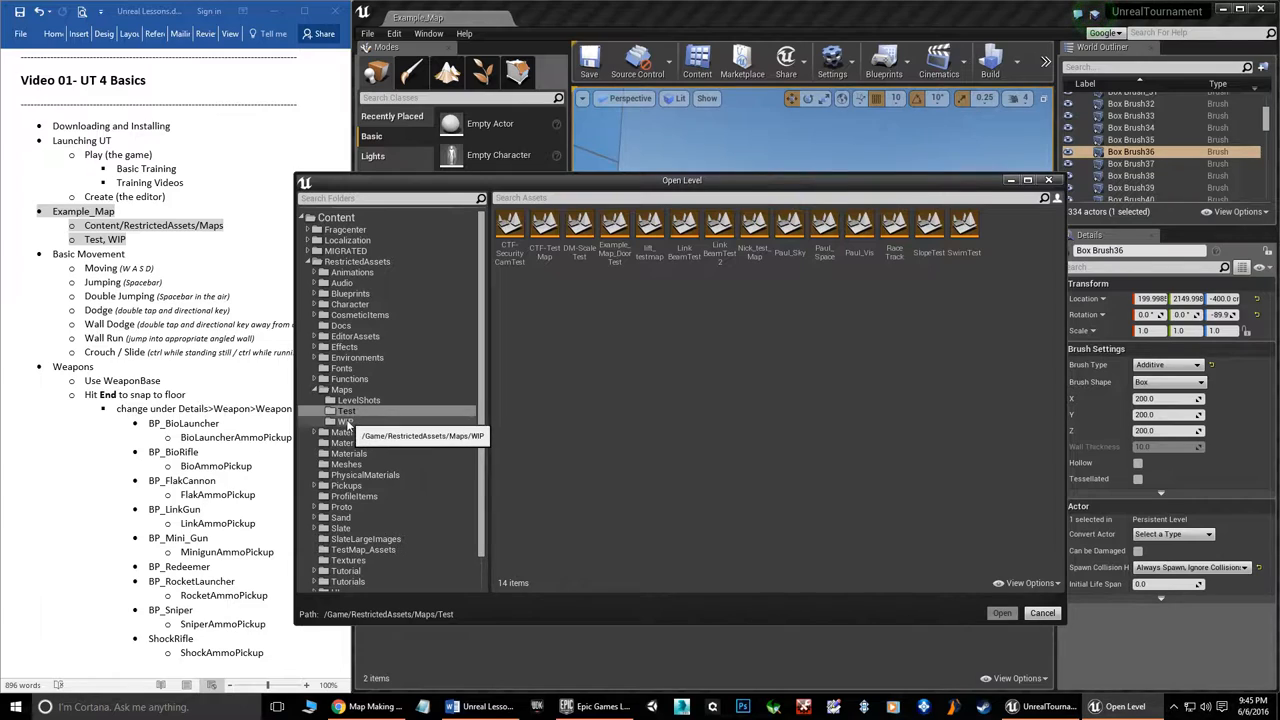
Browse the Test folder, then the WIP folder with its 44 maps
click(346, 420)
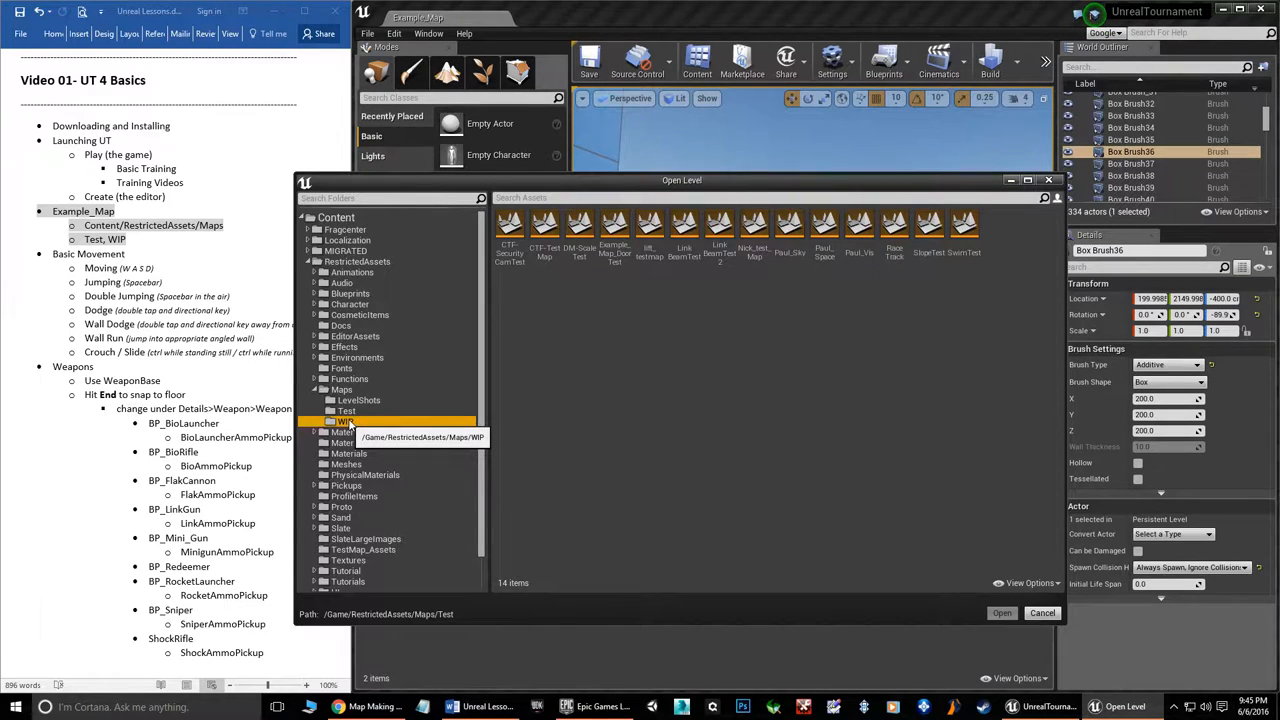
click(346, 420)
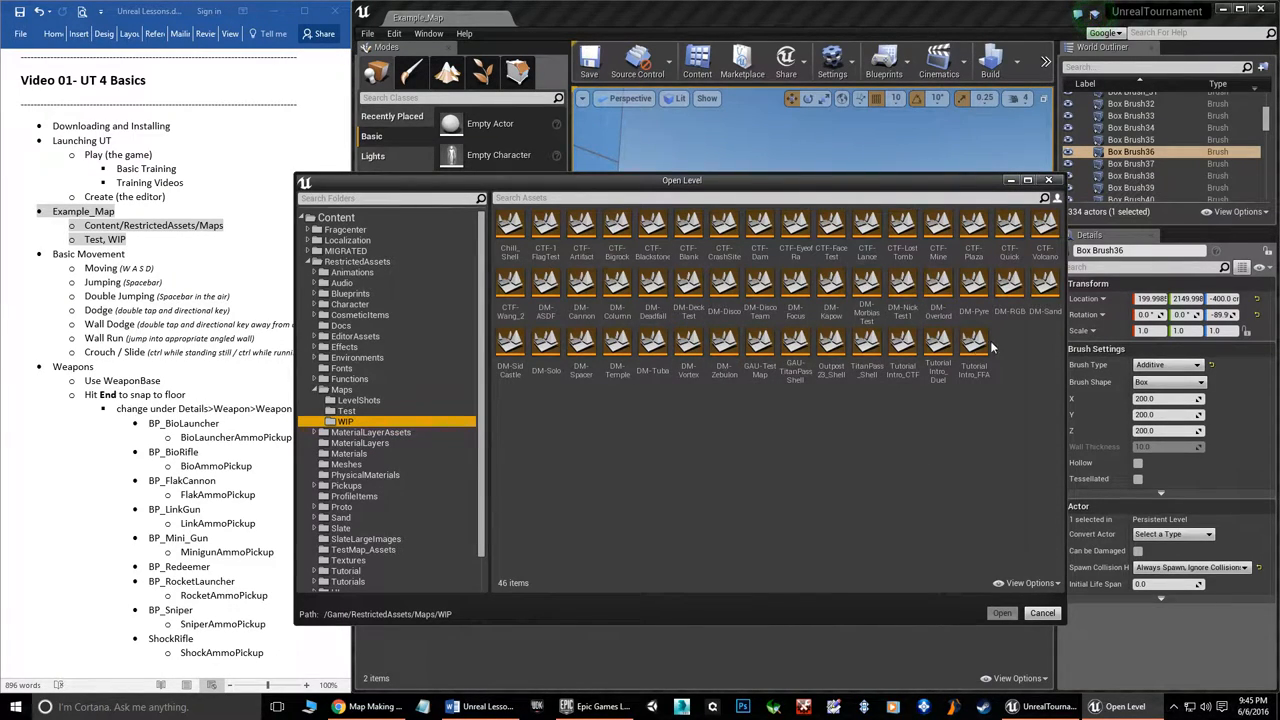
mouse_move(616, 290)
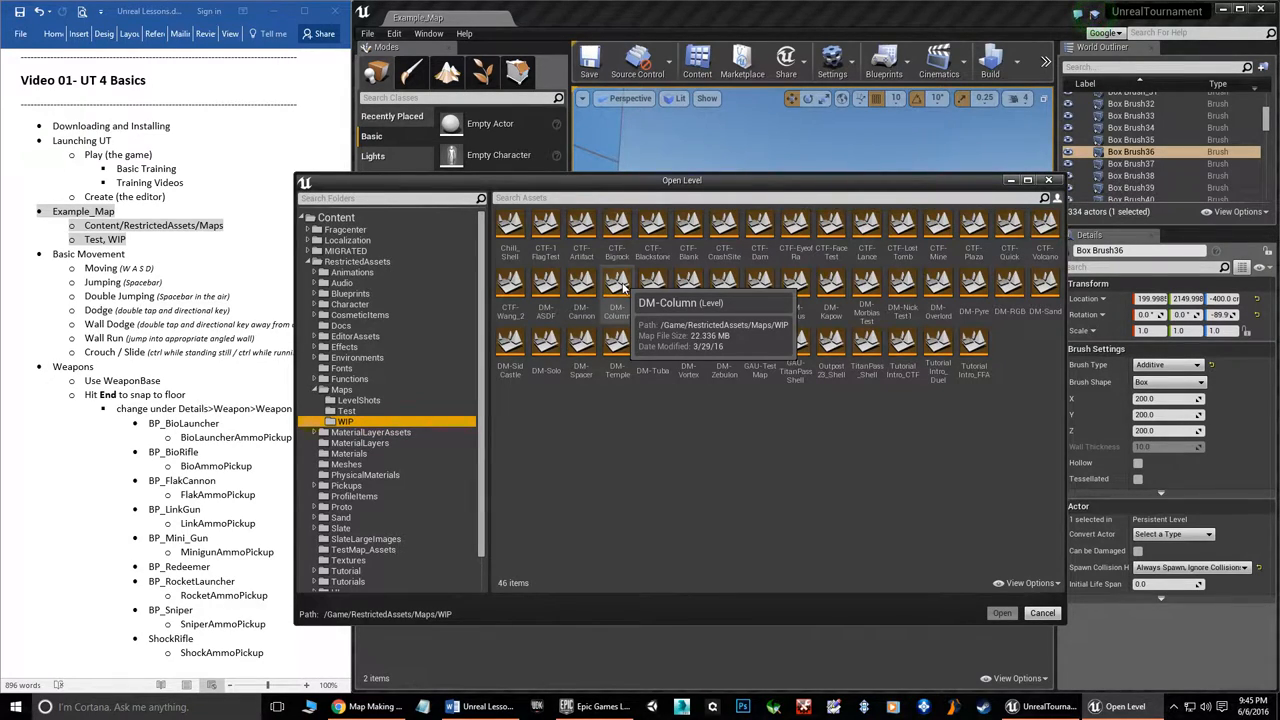
mouse_move(634, 420)
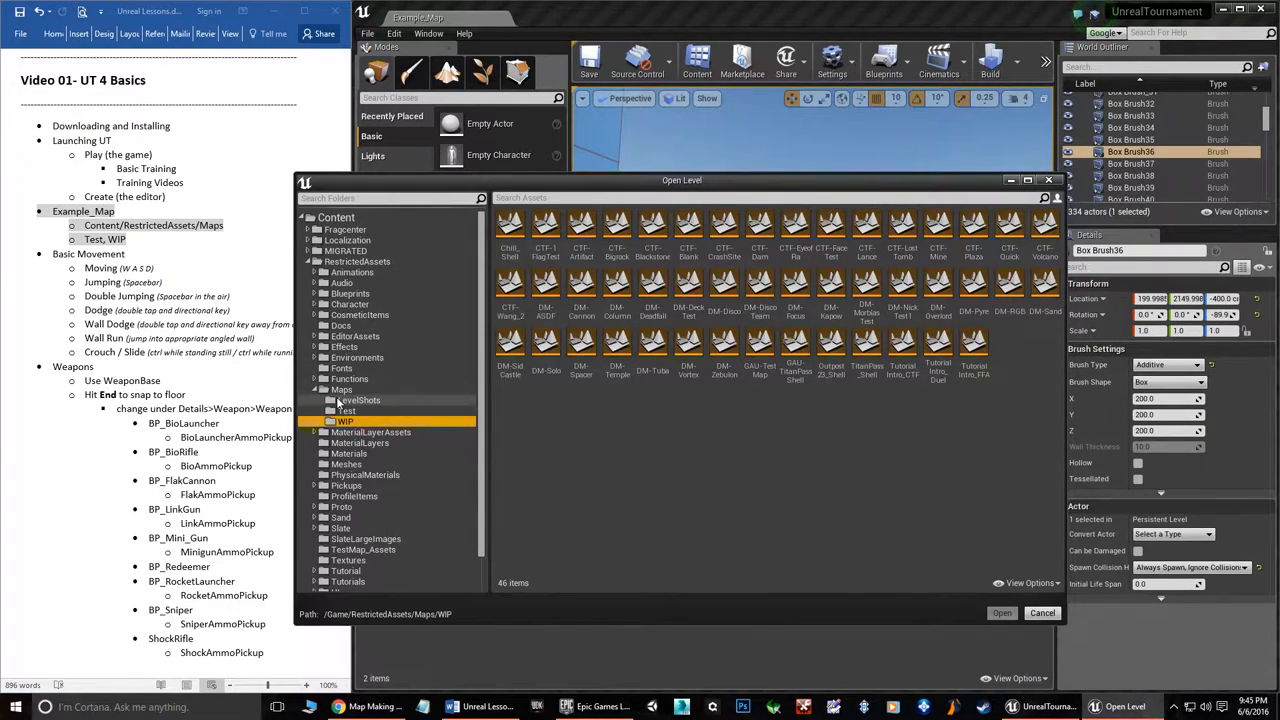
Load Example_Map from the Maps folder and bring up a wall actor's options
click(342, 388)
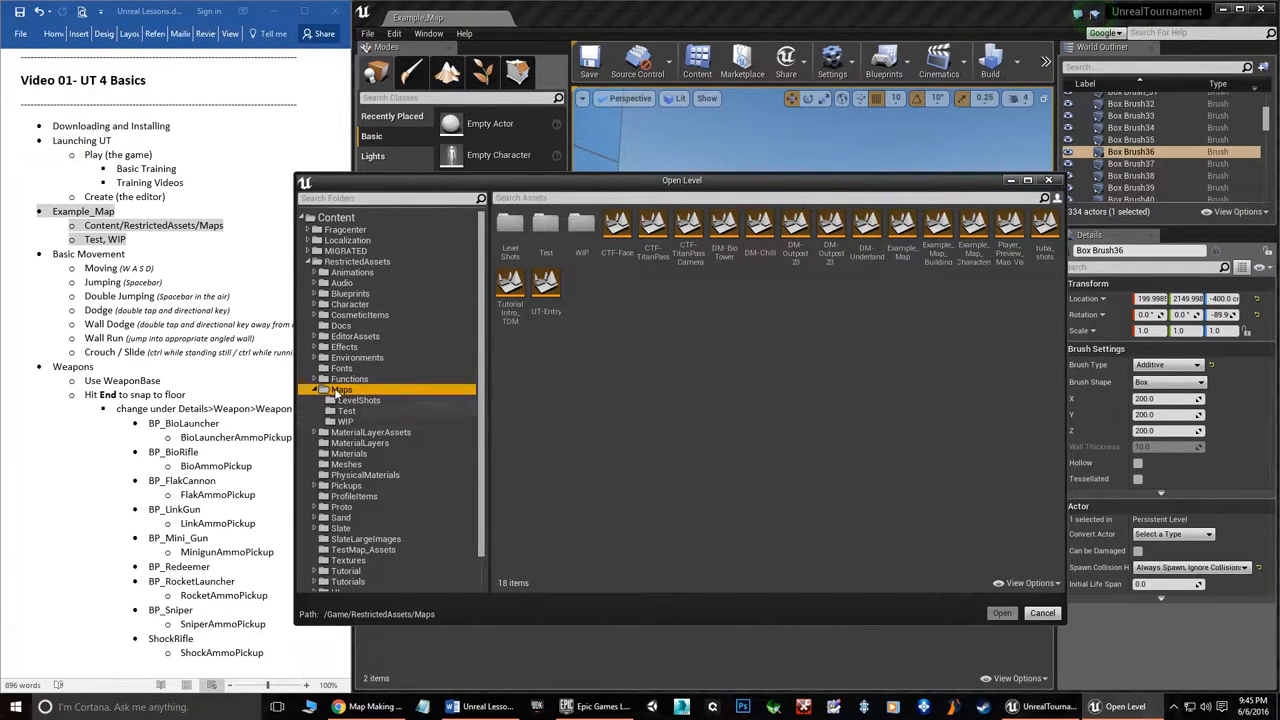
mouse_move(900, 224)
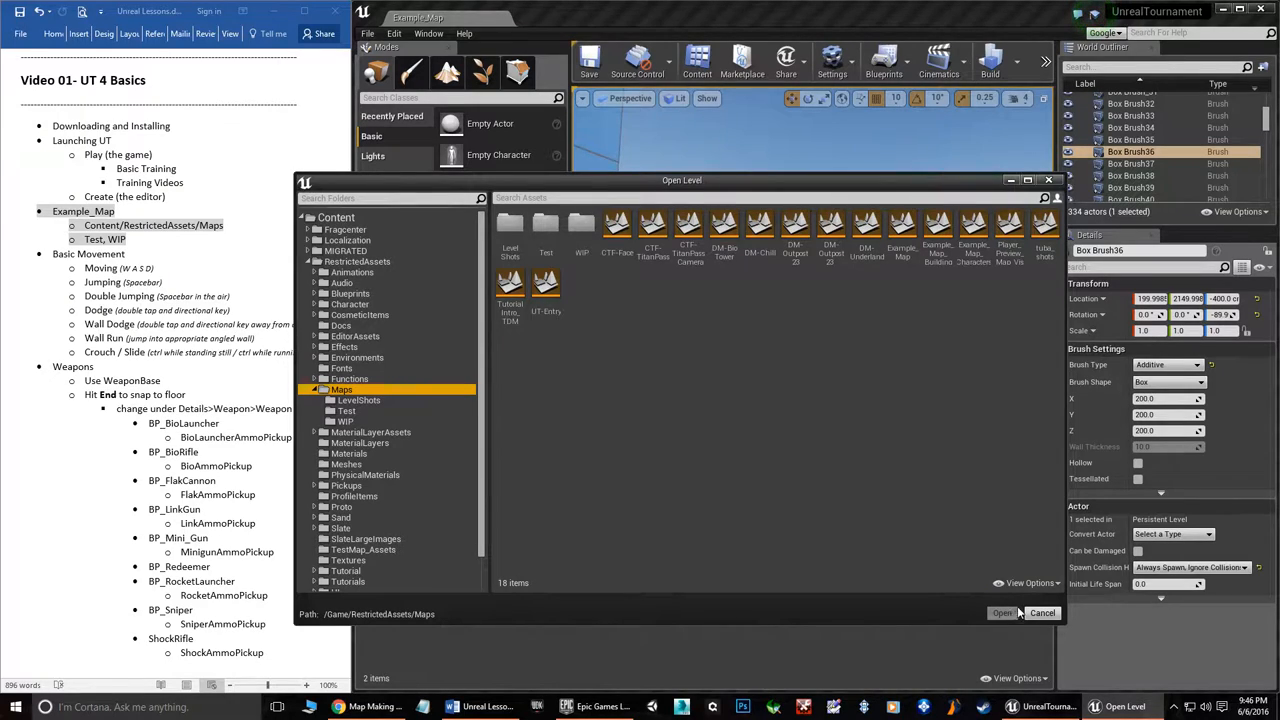
click(1004, 612)
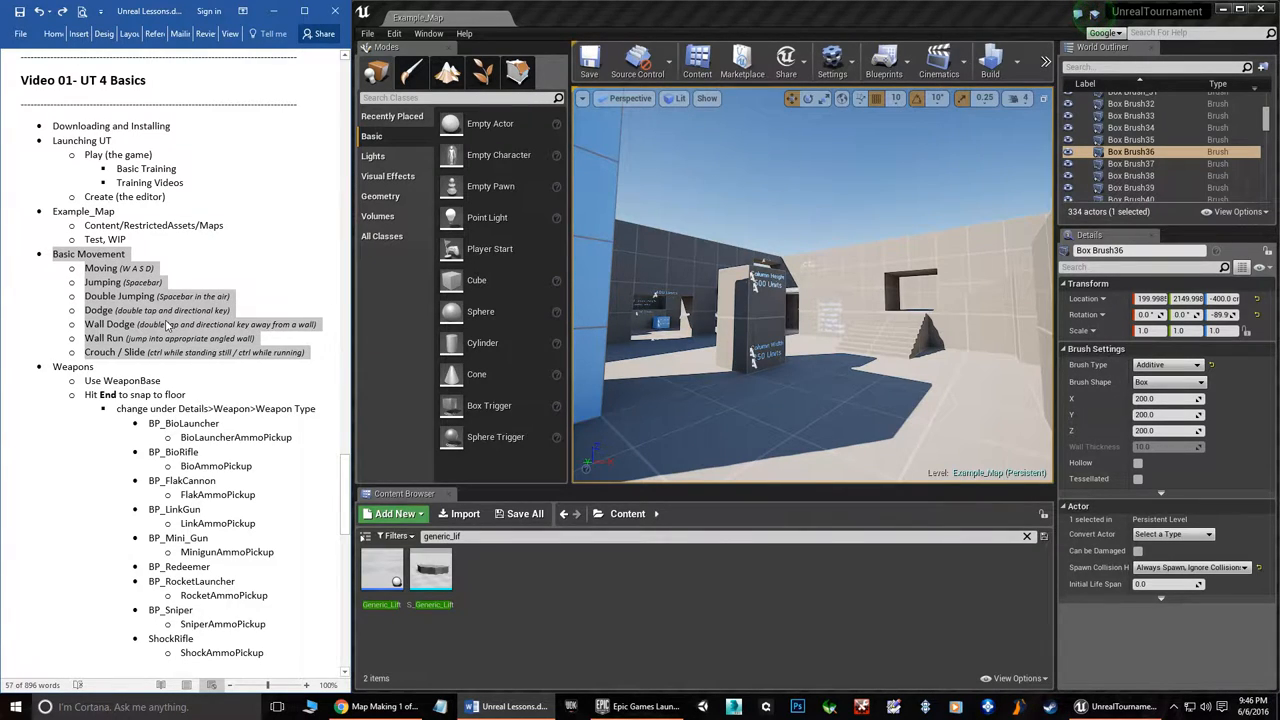
right_click(170, 324)
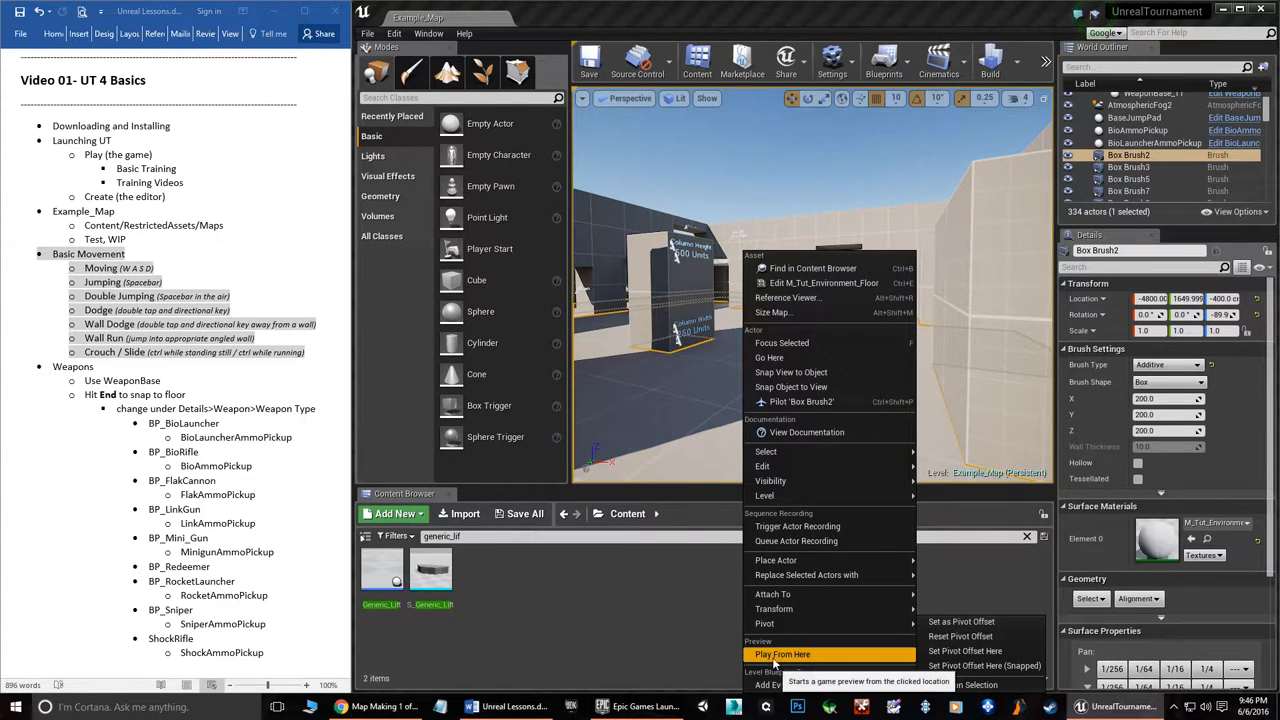
click(782, 654)
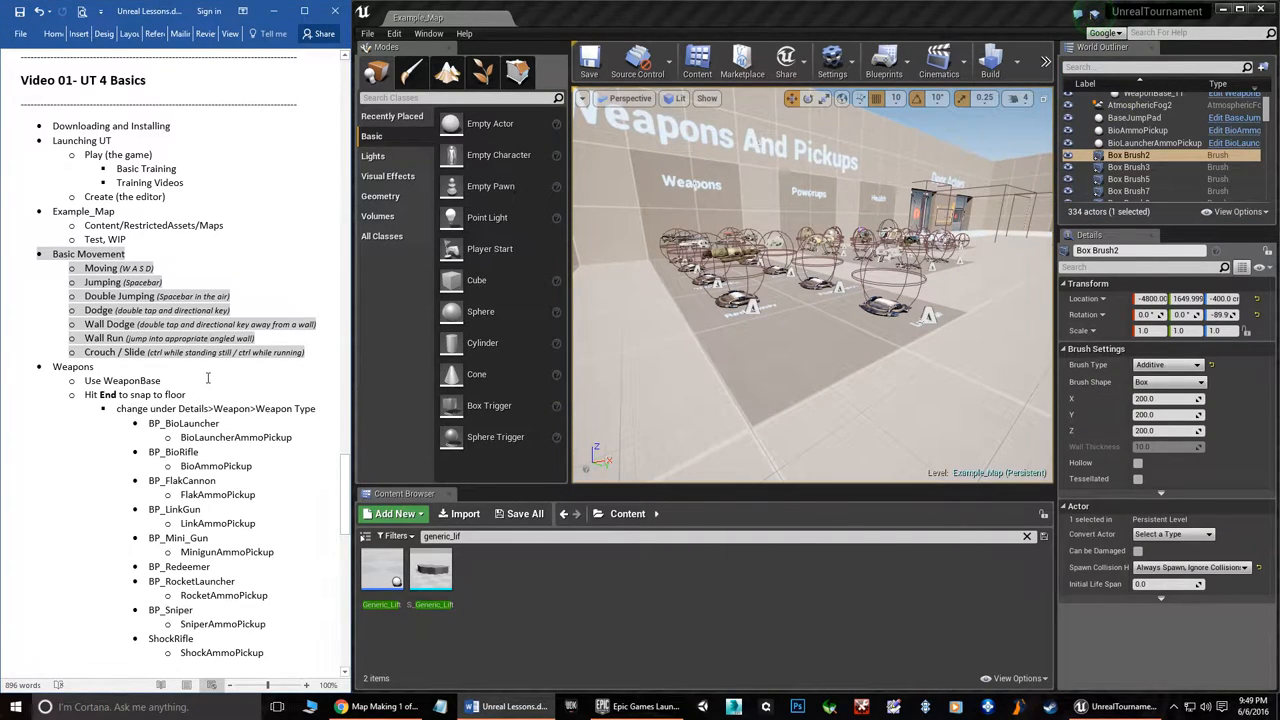
Navigate the viewport toward the weapon pads and the Link Gun WeaponBase pickup
scroll(down, 3)
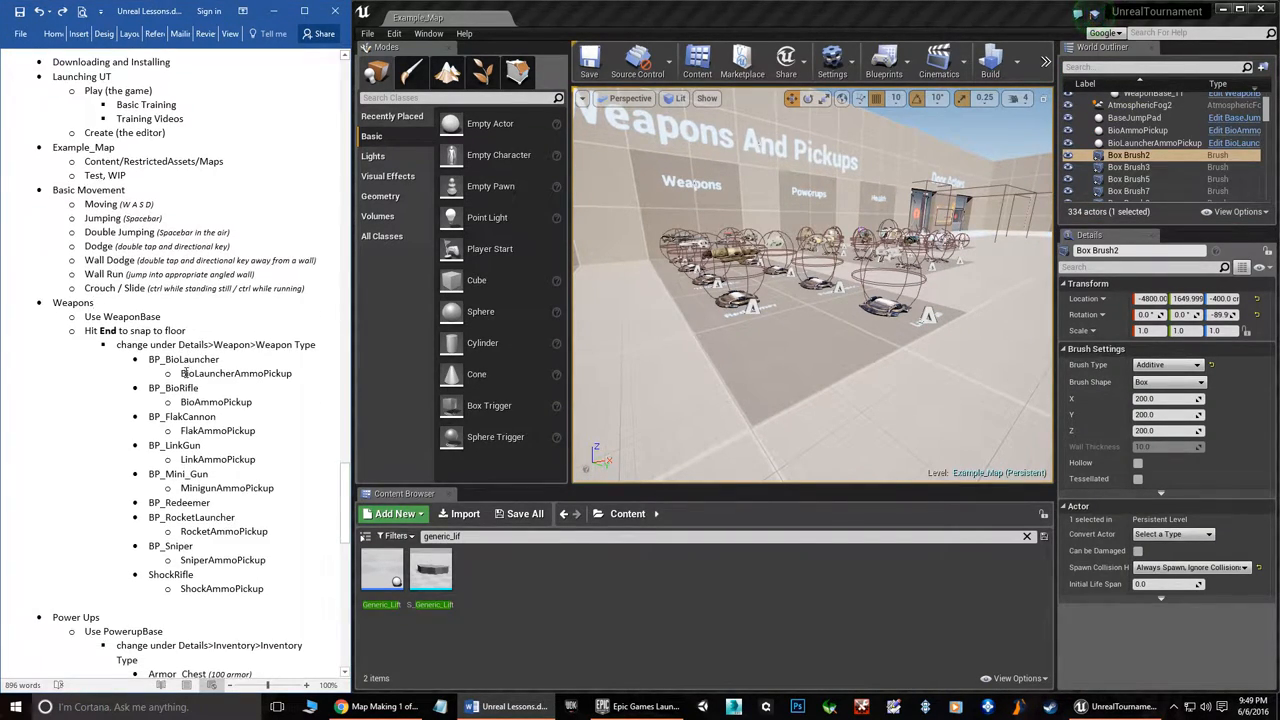
scroll(down, 3)
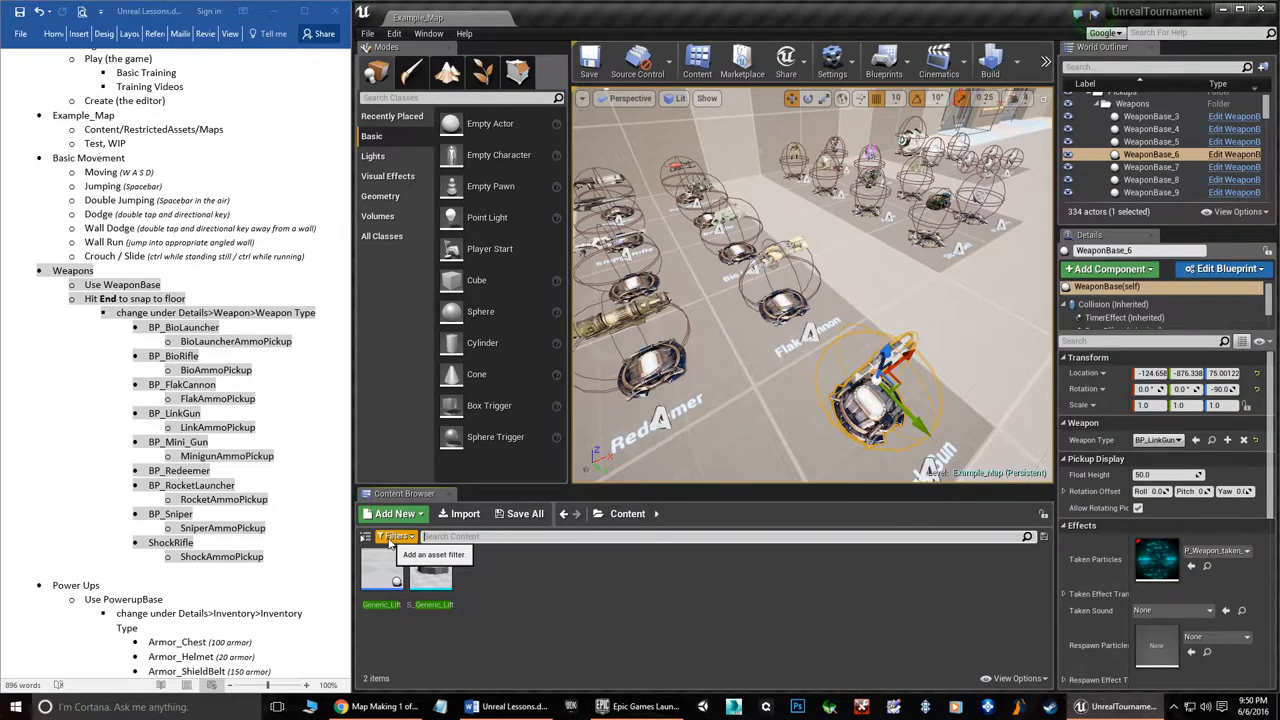
Search the content root for 'weapon' and select the WeaponBase blueprint
click(628, 512)
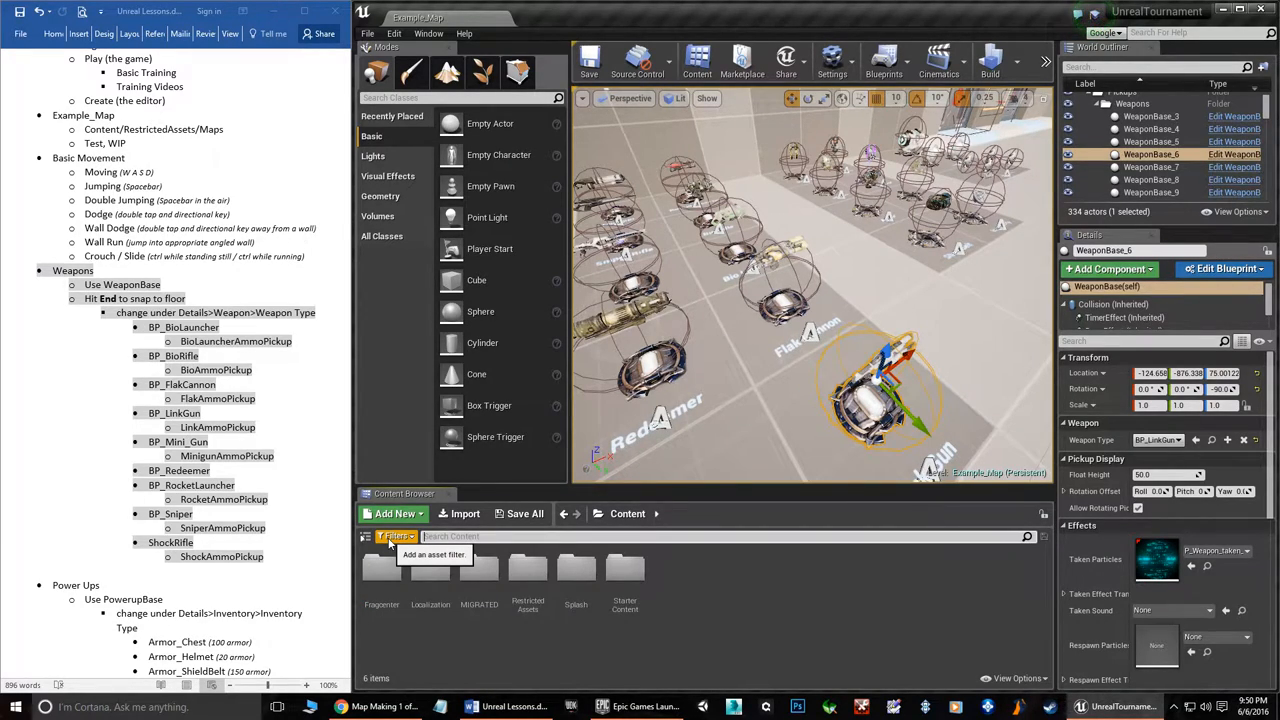
text(weaponbase)
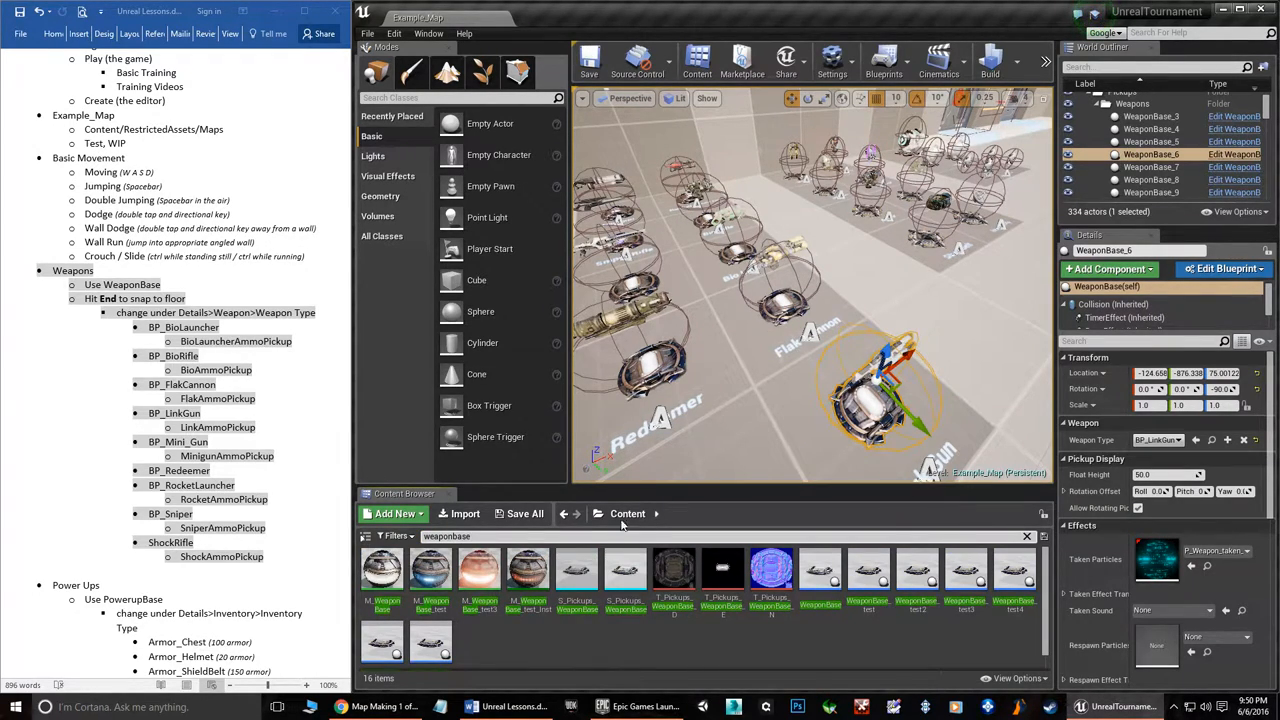
mouse_move(722, 570)
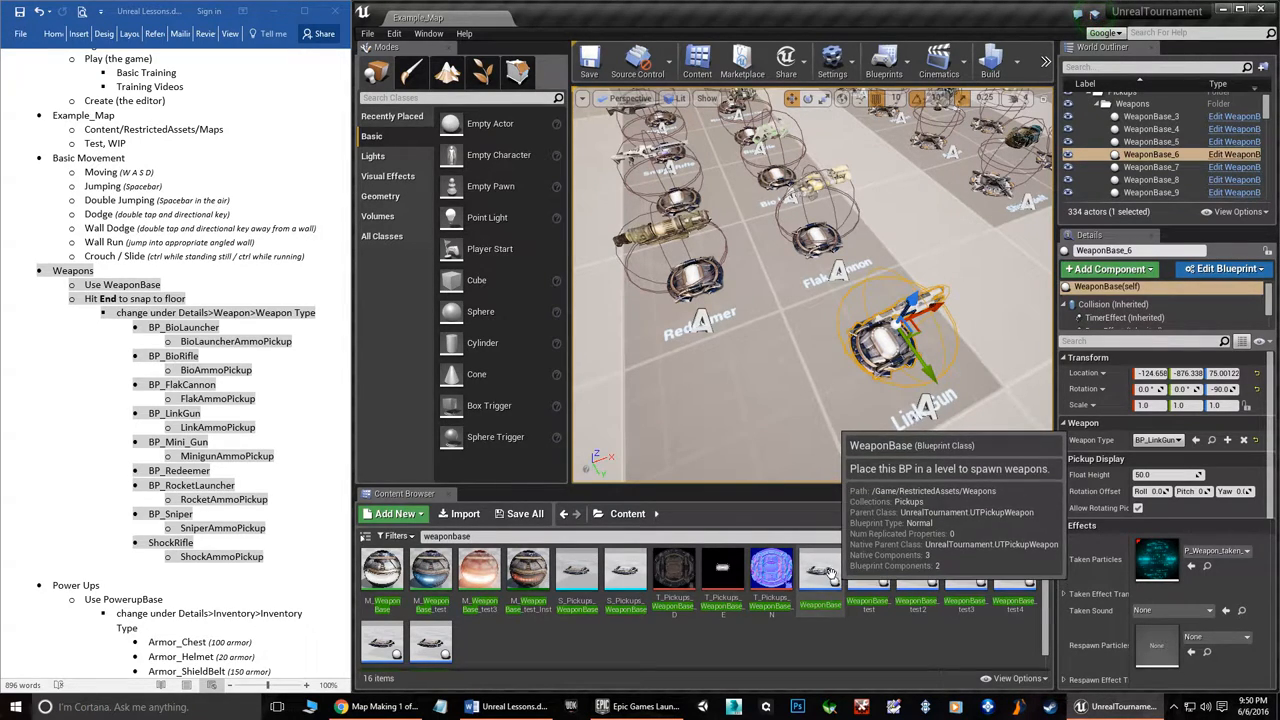
click(818, 570)
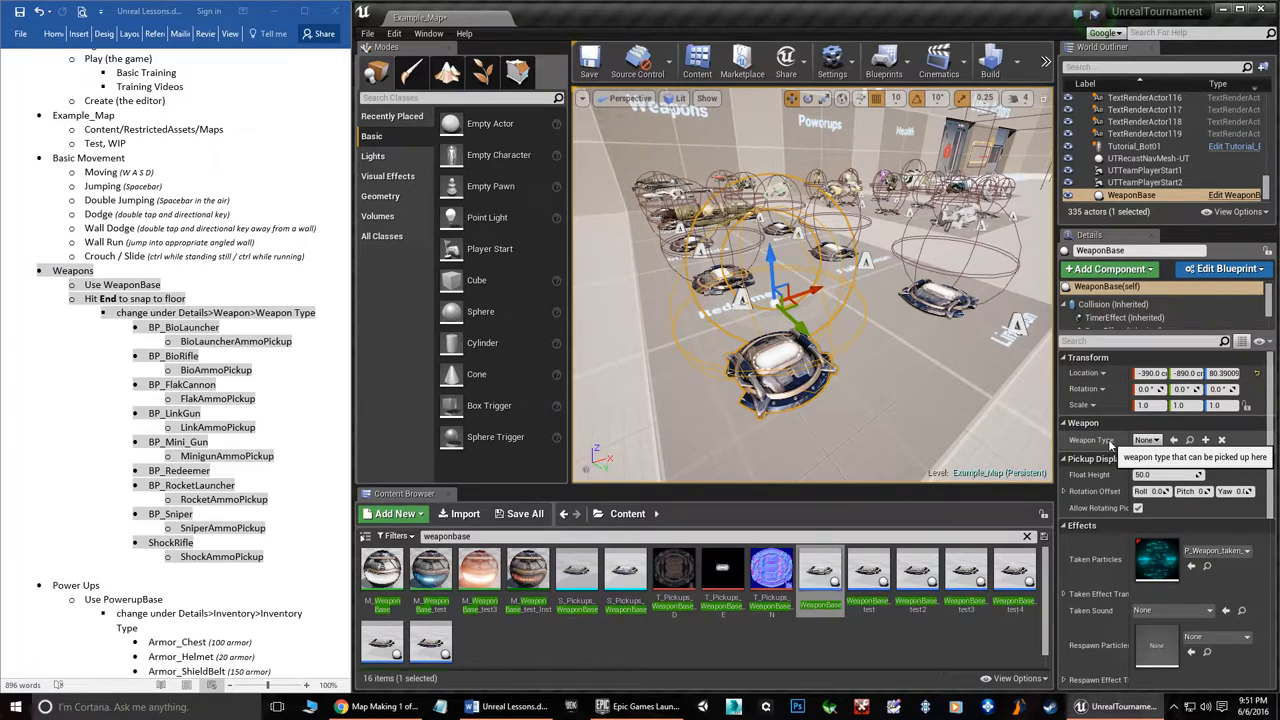
click(1148, 440)
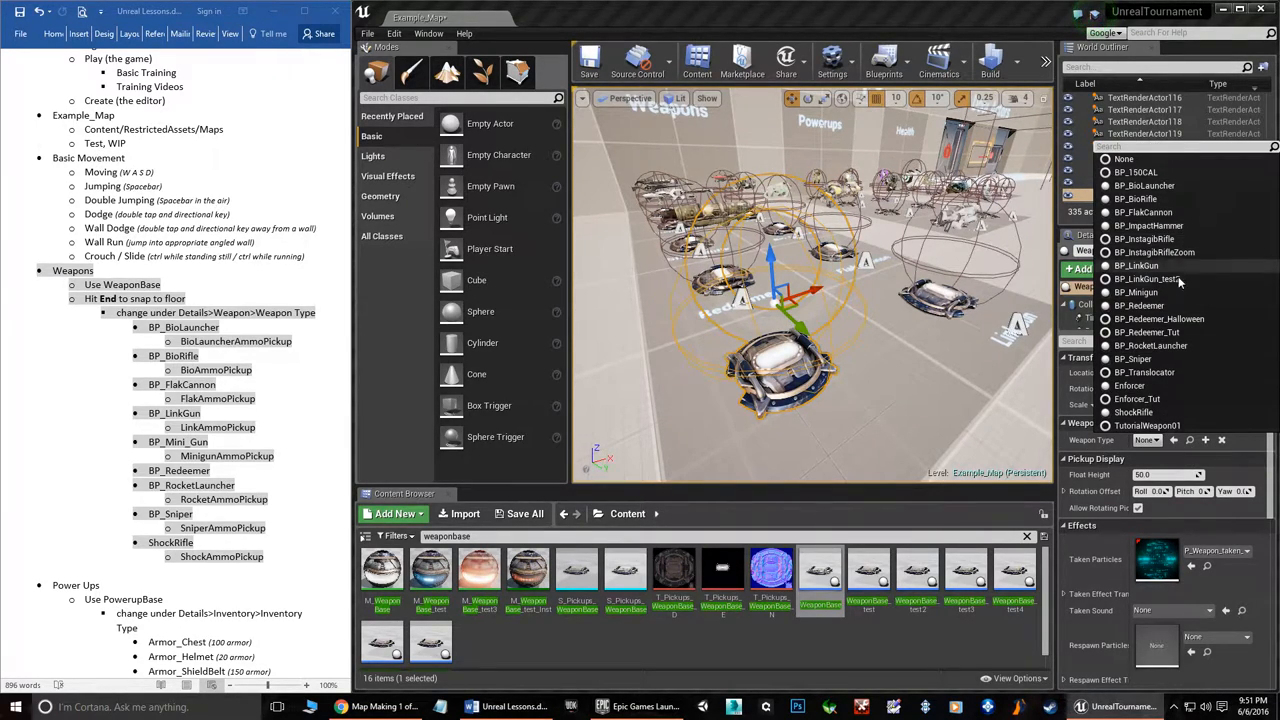
mouse_move(1144, 372)
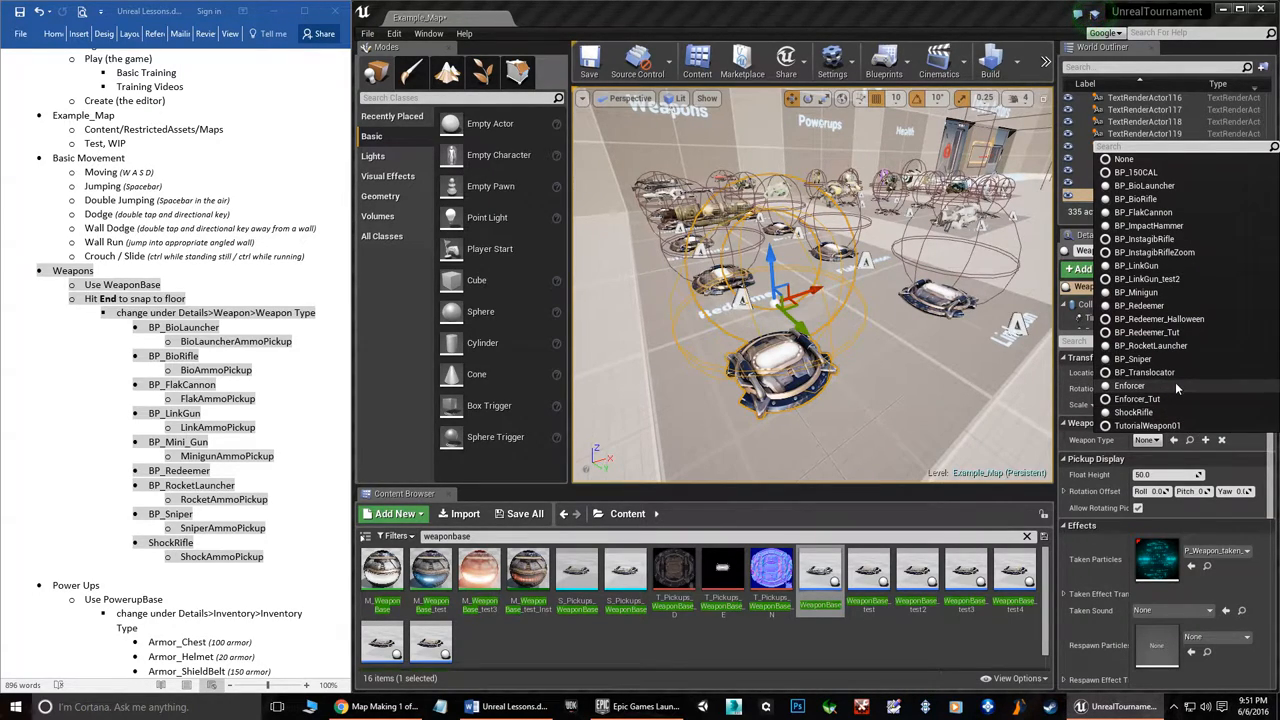
mouse_move(1160, 332)
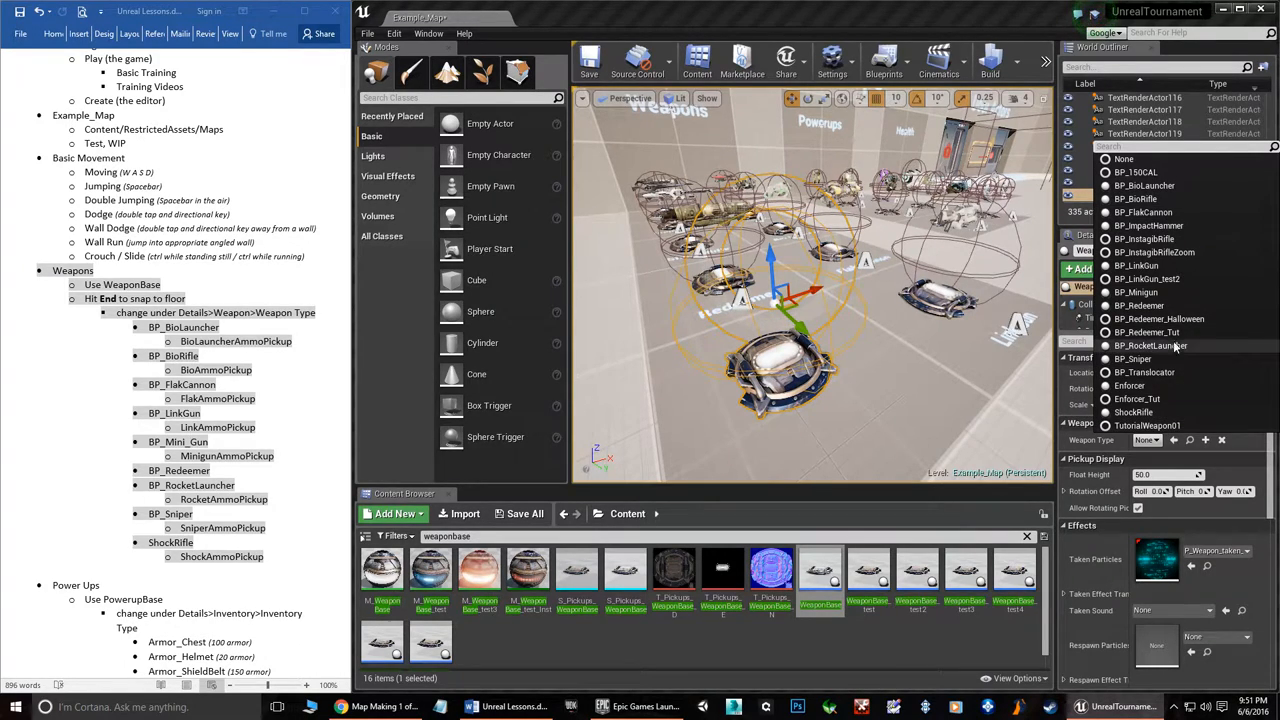
mouse_move(1144, 238)
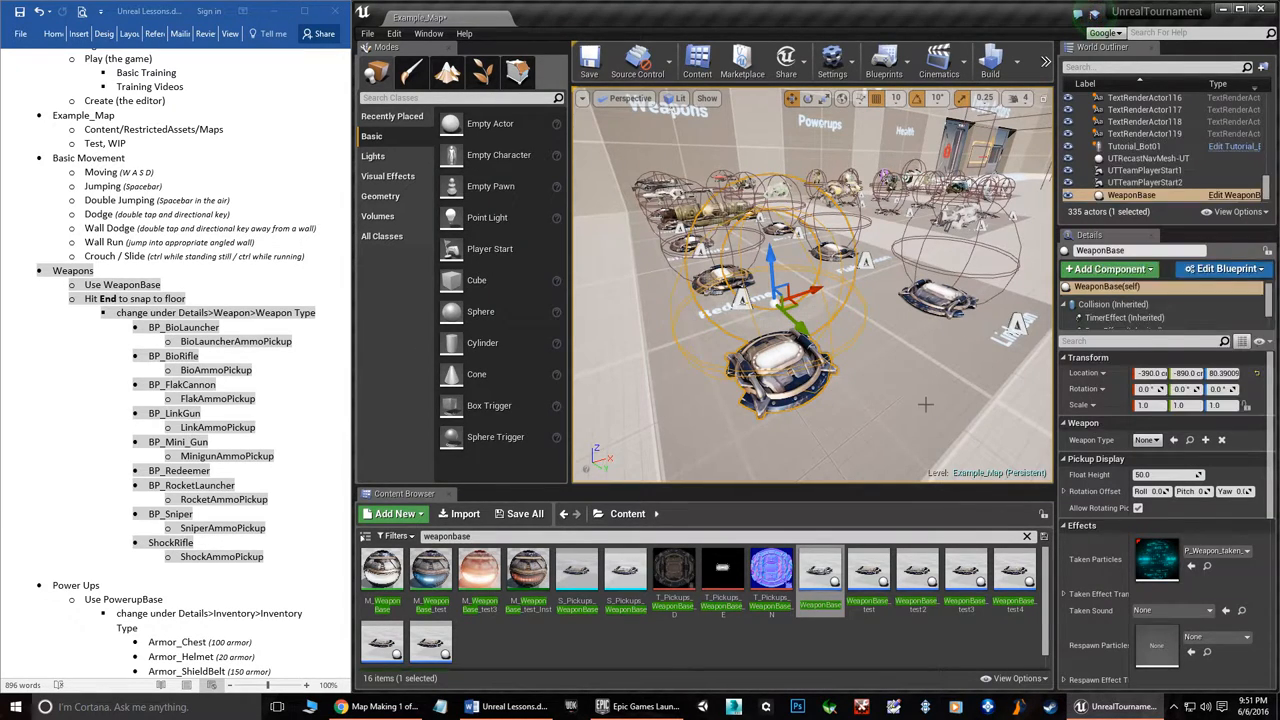
right_click(760, 290)
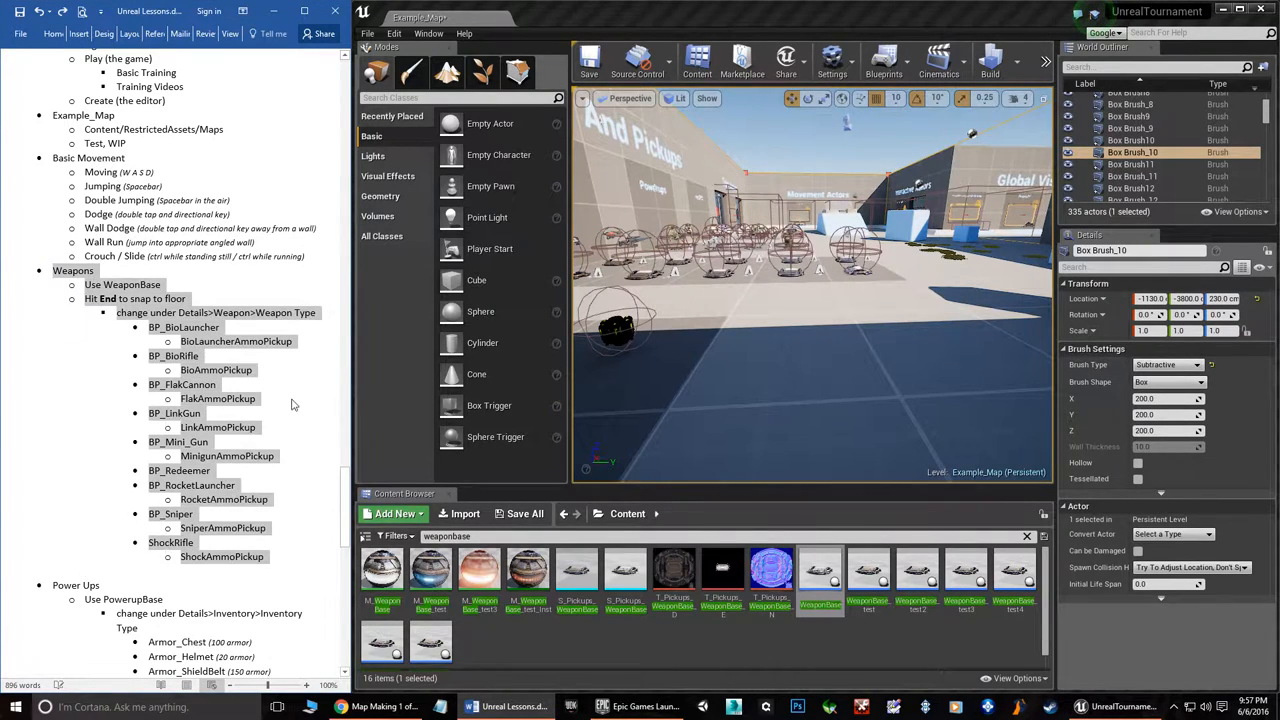
Scroll the view in the Powerups area around the placed PowerupBase actors
scroll(down, 3)
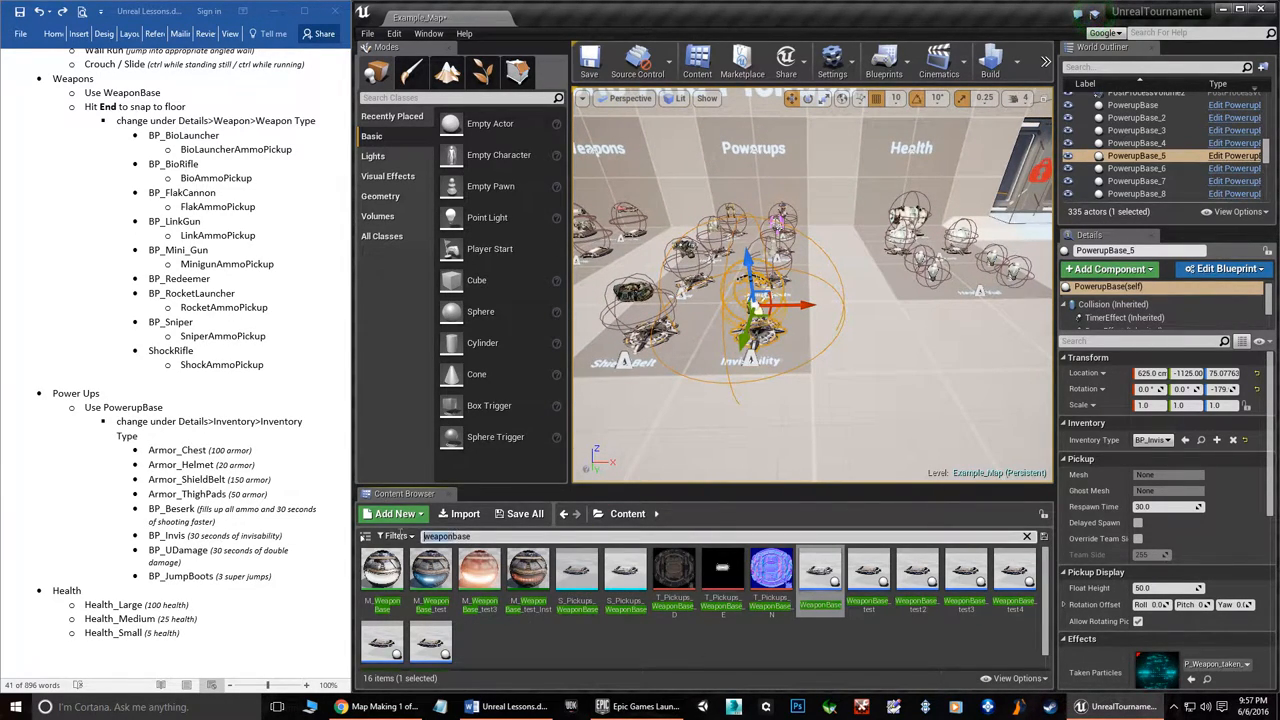
Filter assets to 'powerbase', place another PowerupBase and list its Inventory Type options like BP_UDamage
text(powerbase)
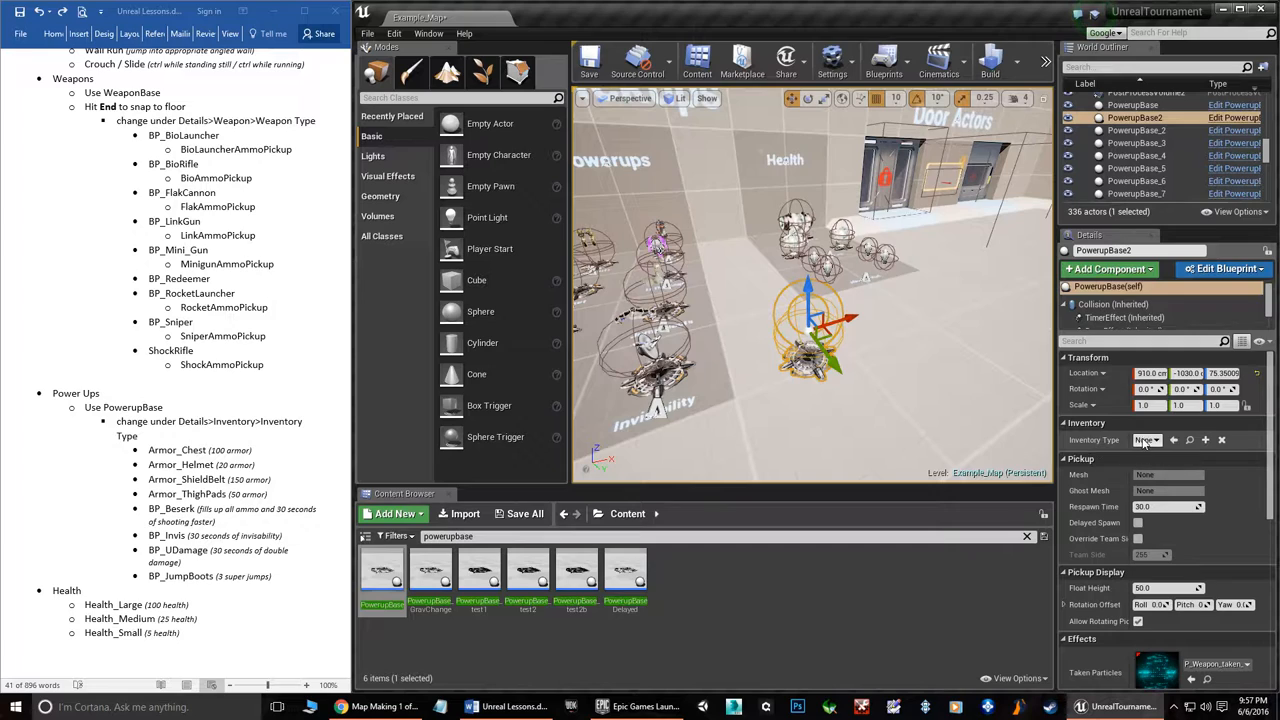
click(1148, 440)
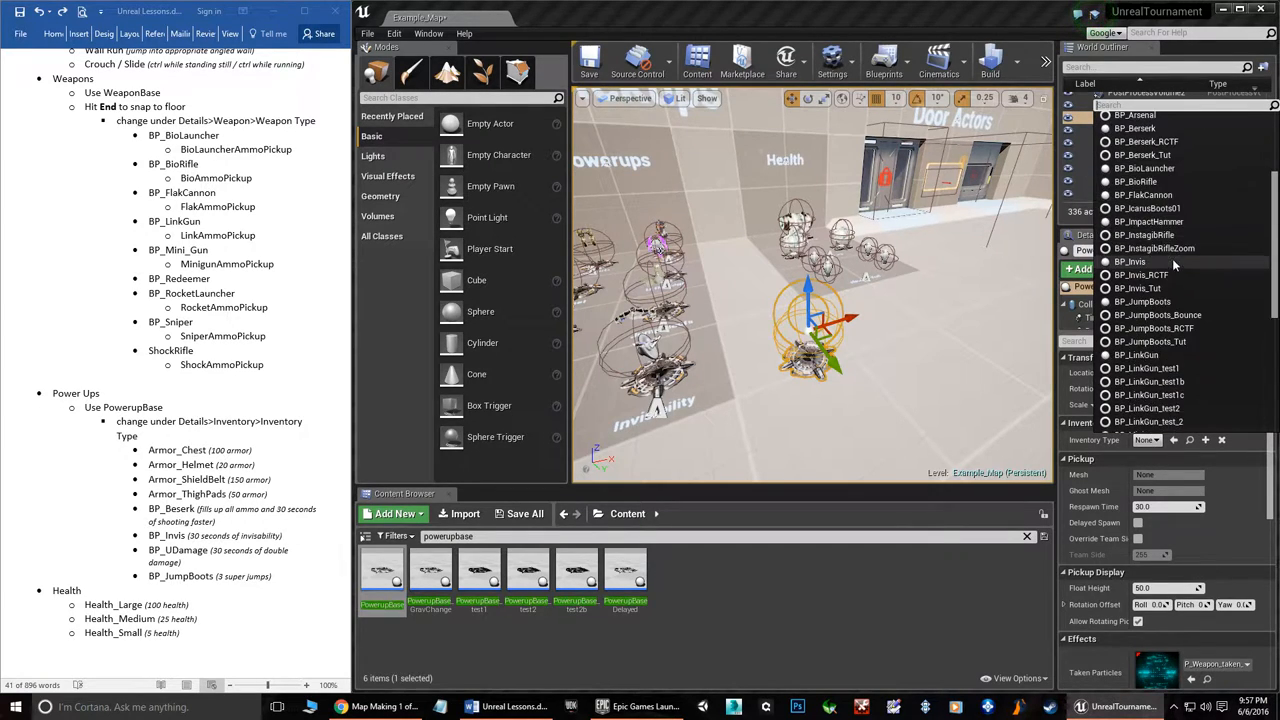
scroll(down, 3)
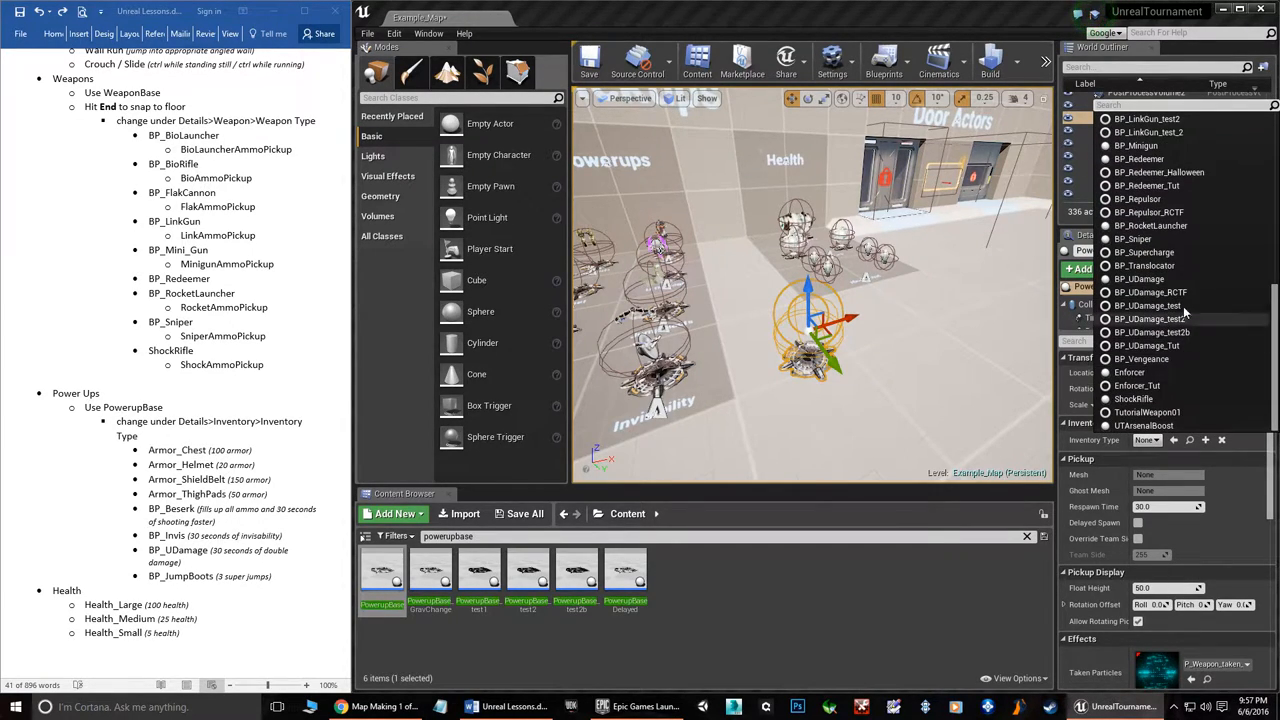
mouse_move(1144, 252)
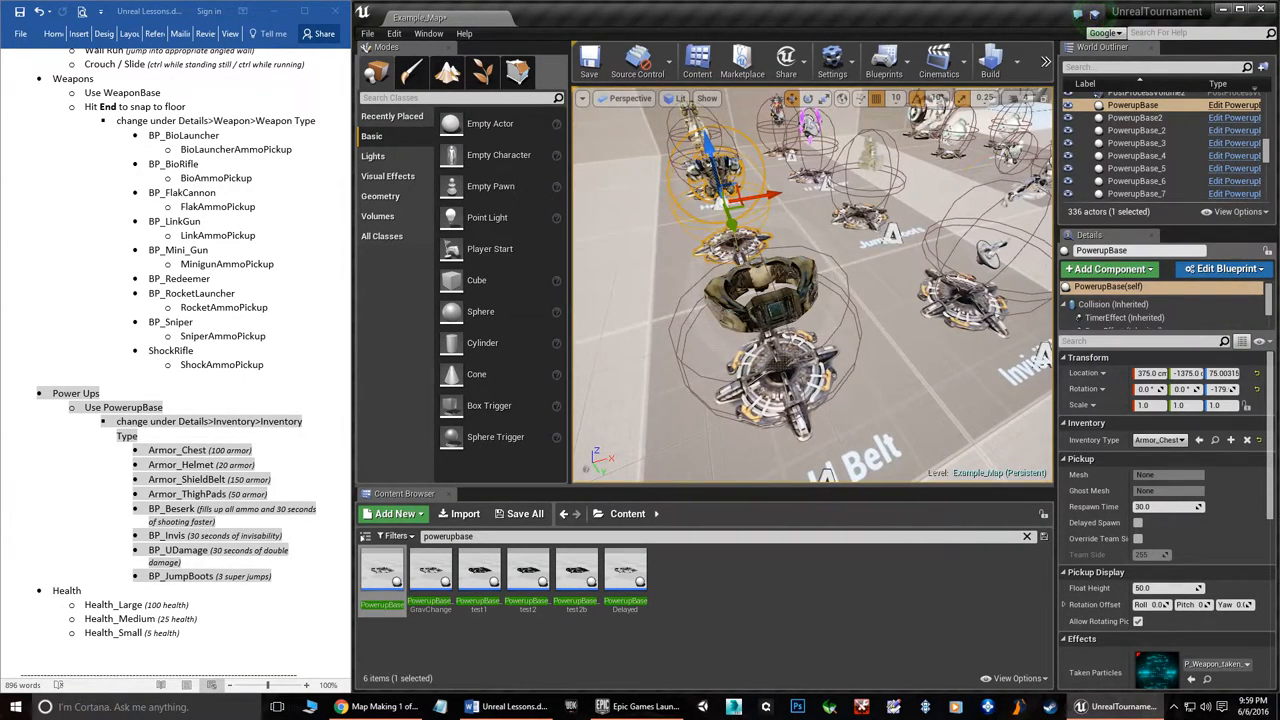
click(1136, 168)
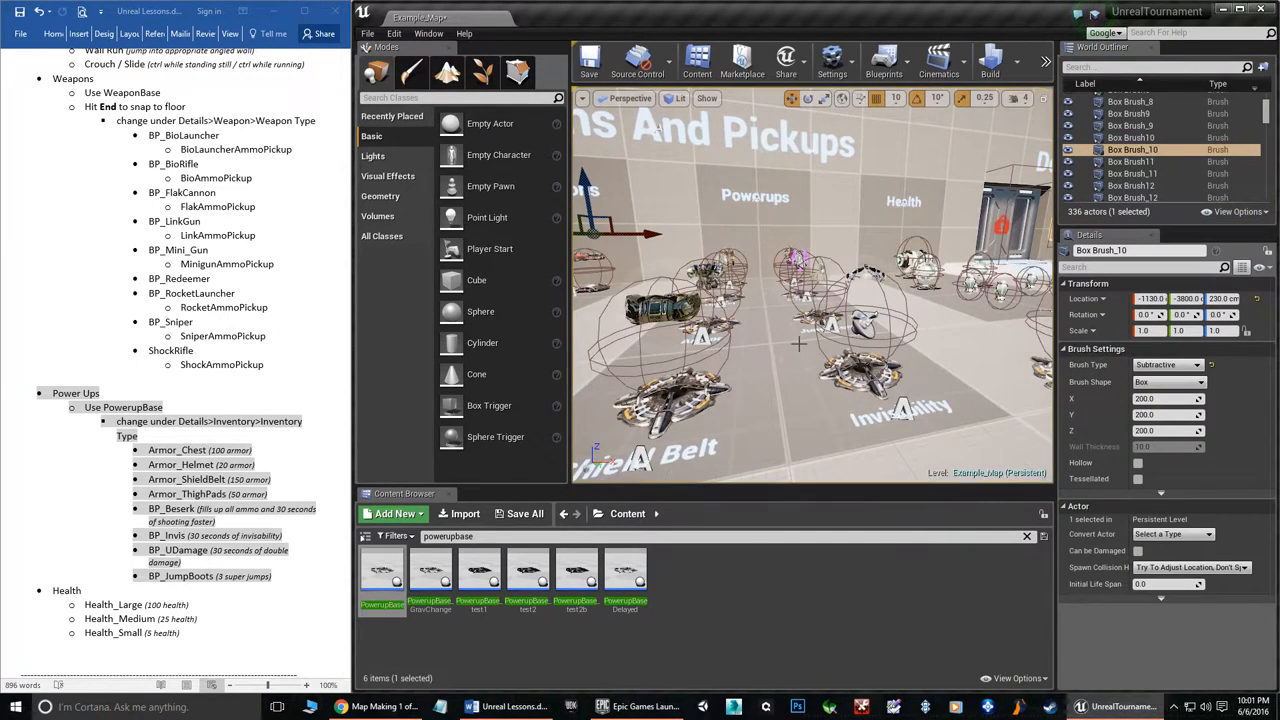
scroll(down, 3)
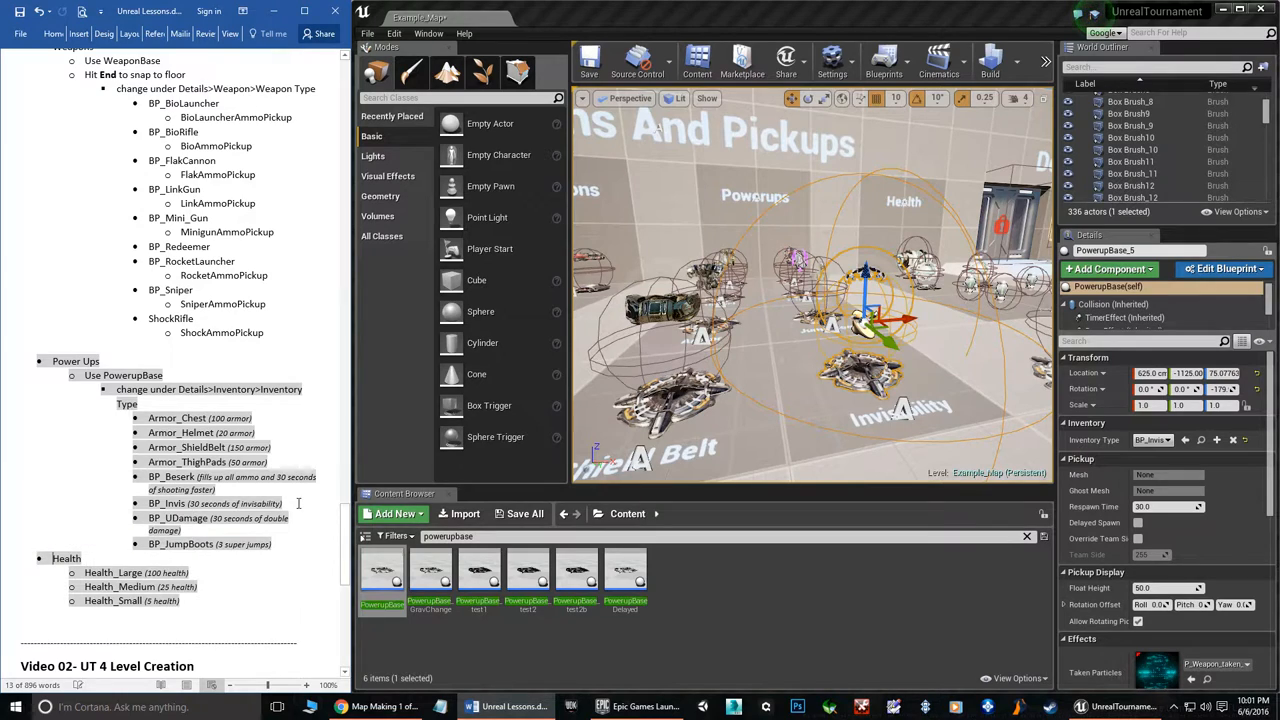
scroll(up, 3)
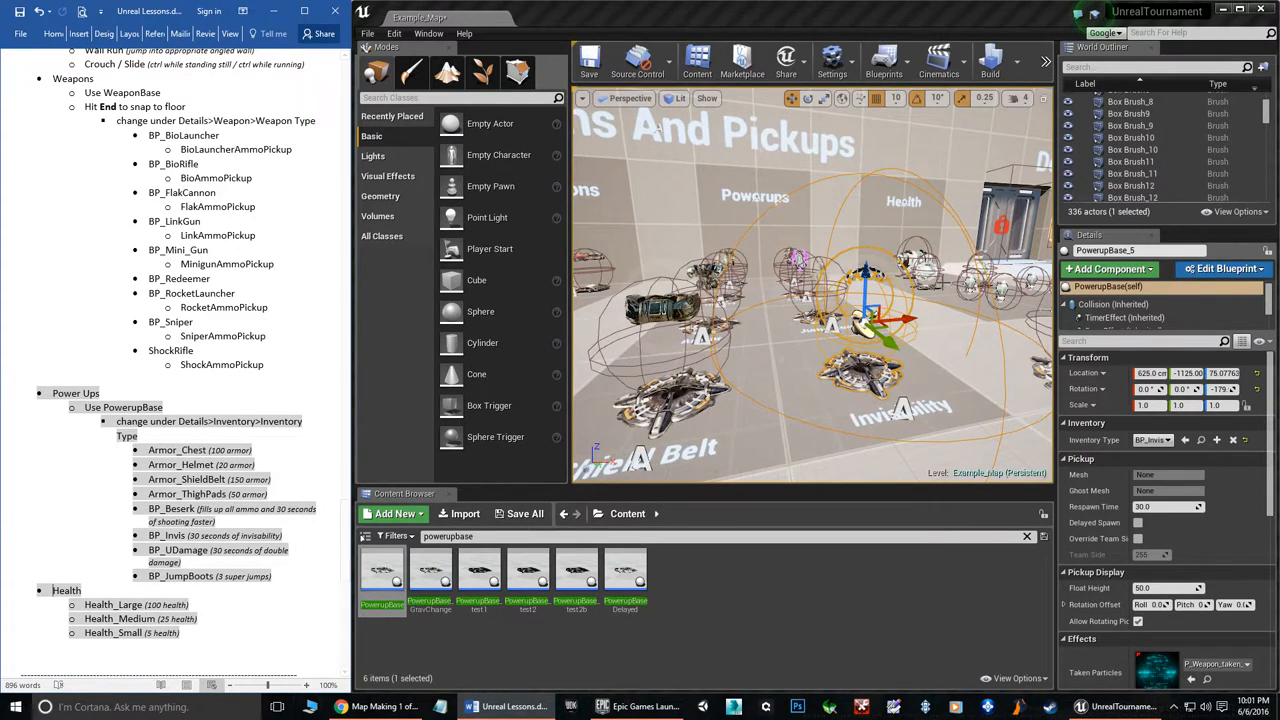